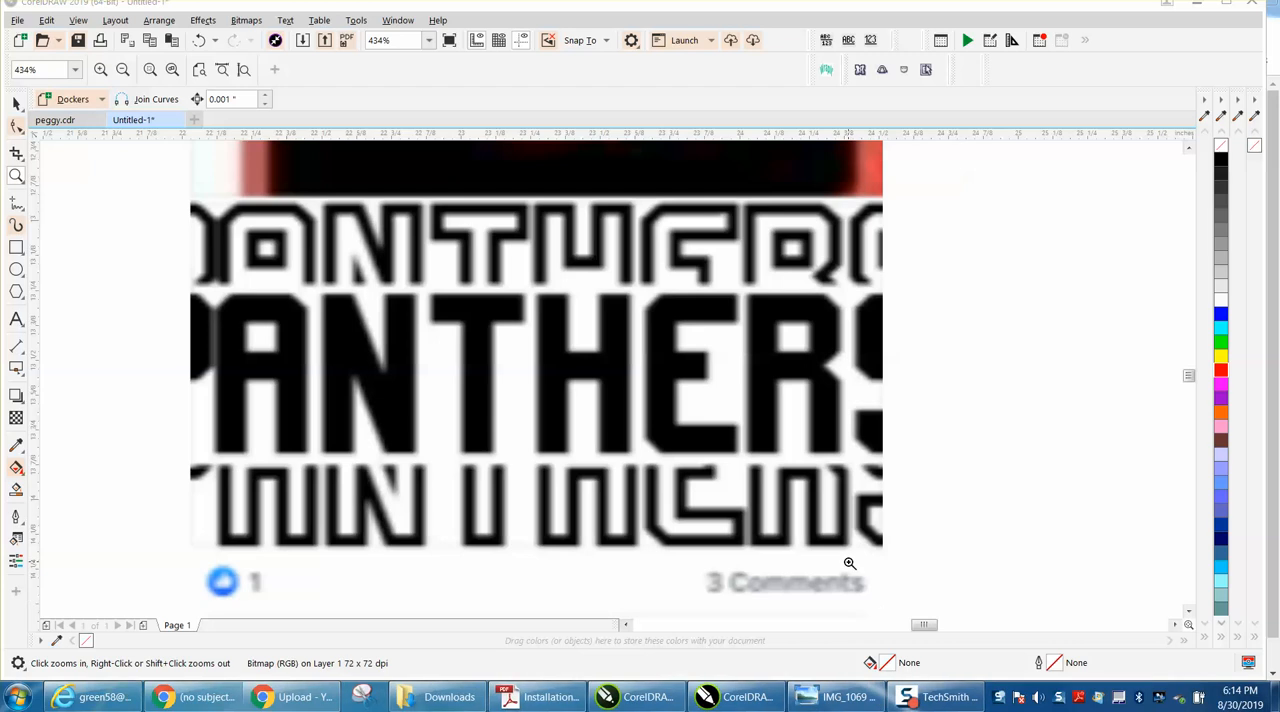
mouse_move(572, 398)
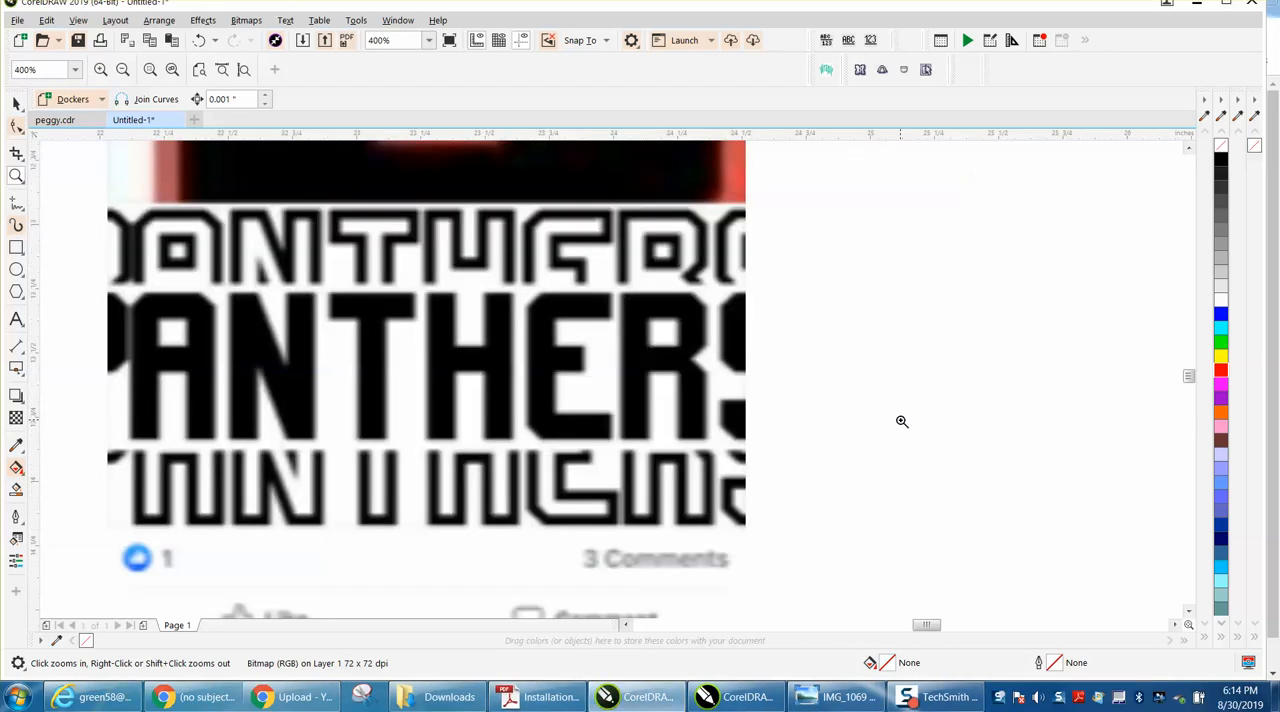
mouse_move(508, 312)
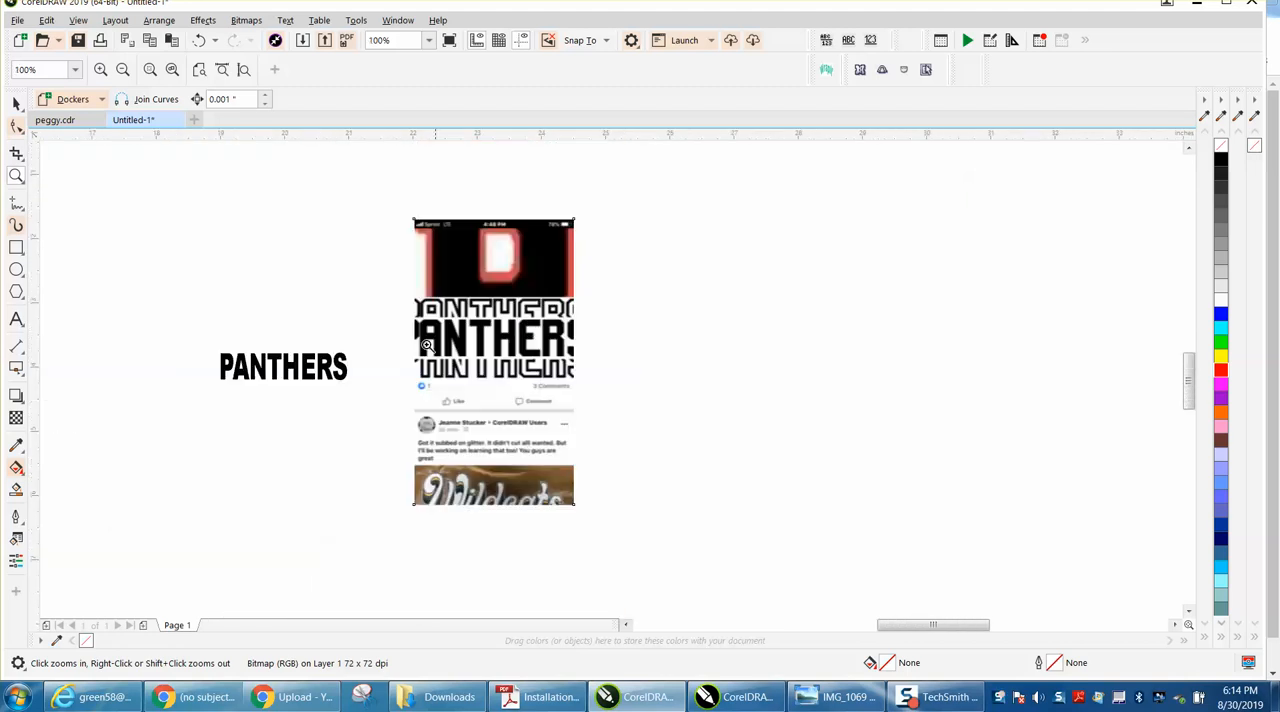
mouse_move(152, 300)
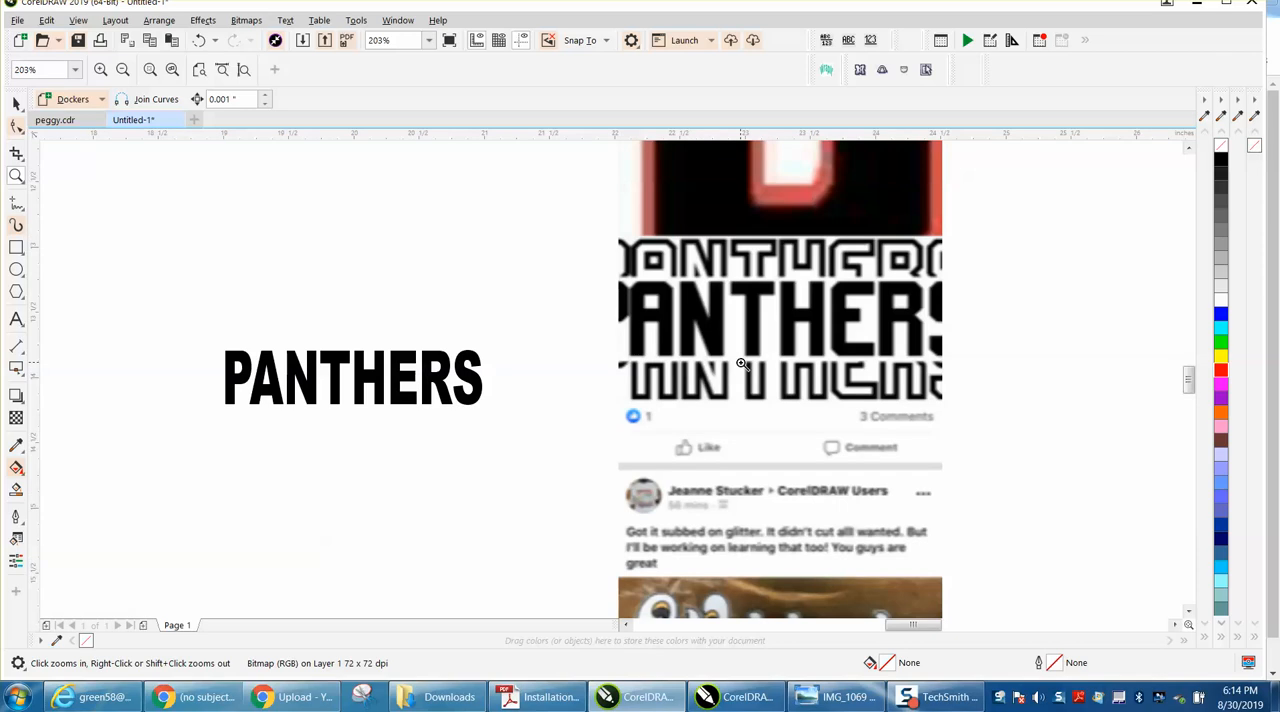
mouse_move(736, 332)
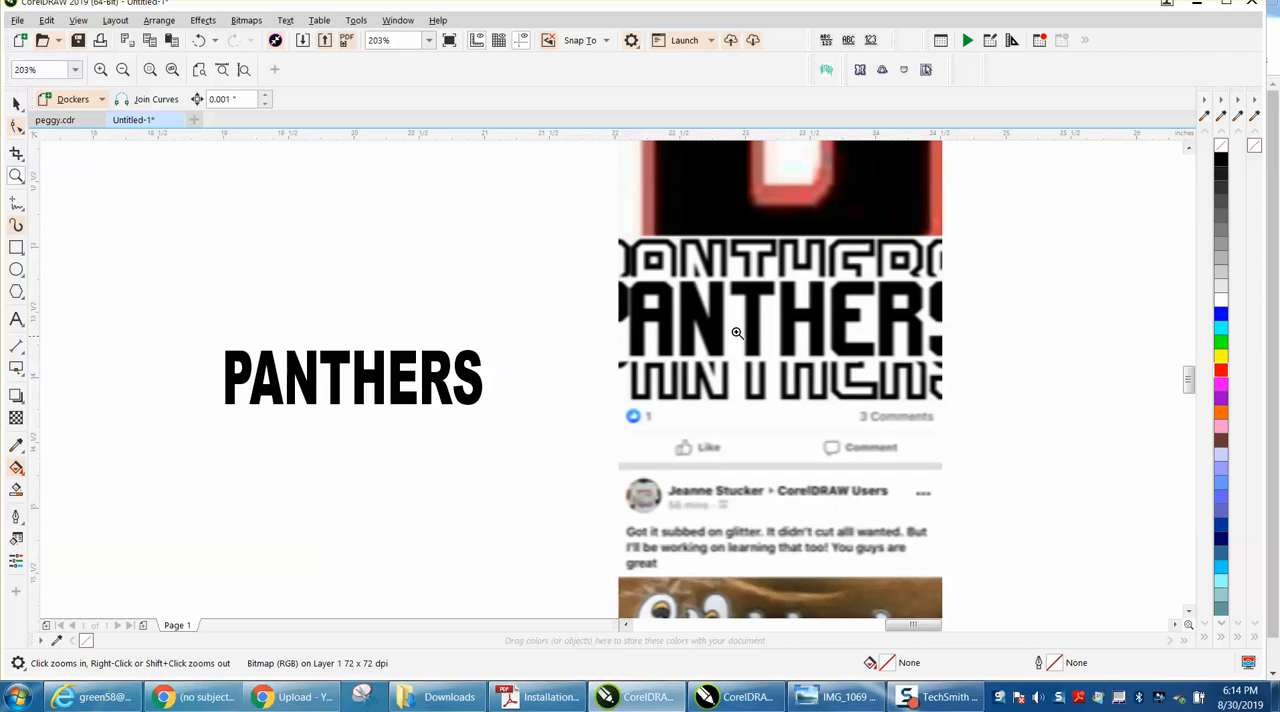
mouse_move(710, 302)
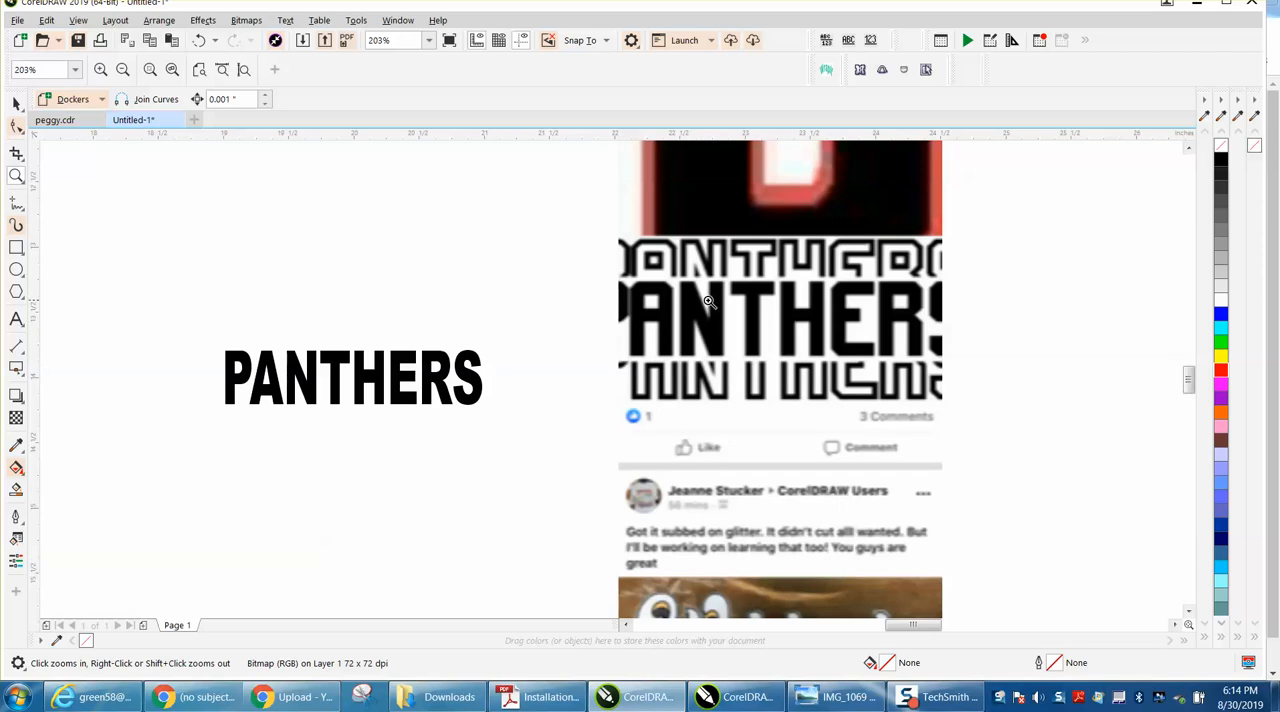
mouse_move(642, 264)
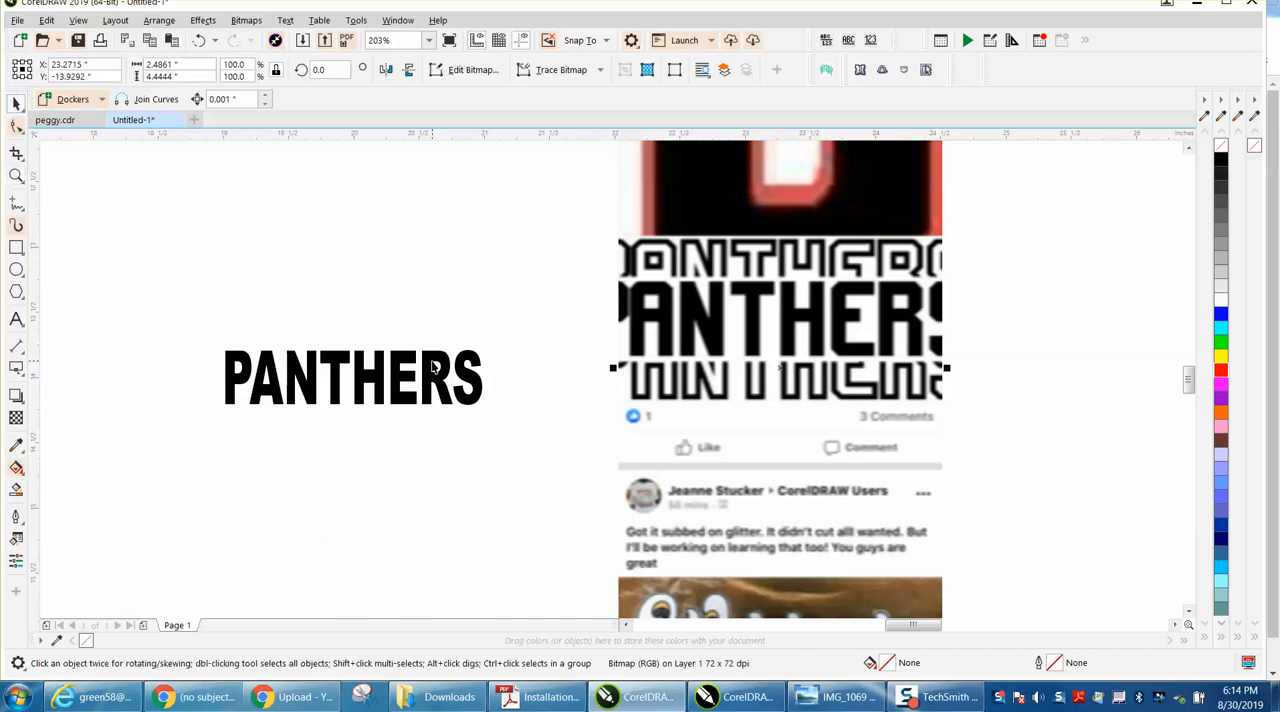
Step: Drag a solid black PANTHERS duplicate off to the right of the original
click(352, 376)
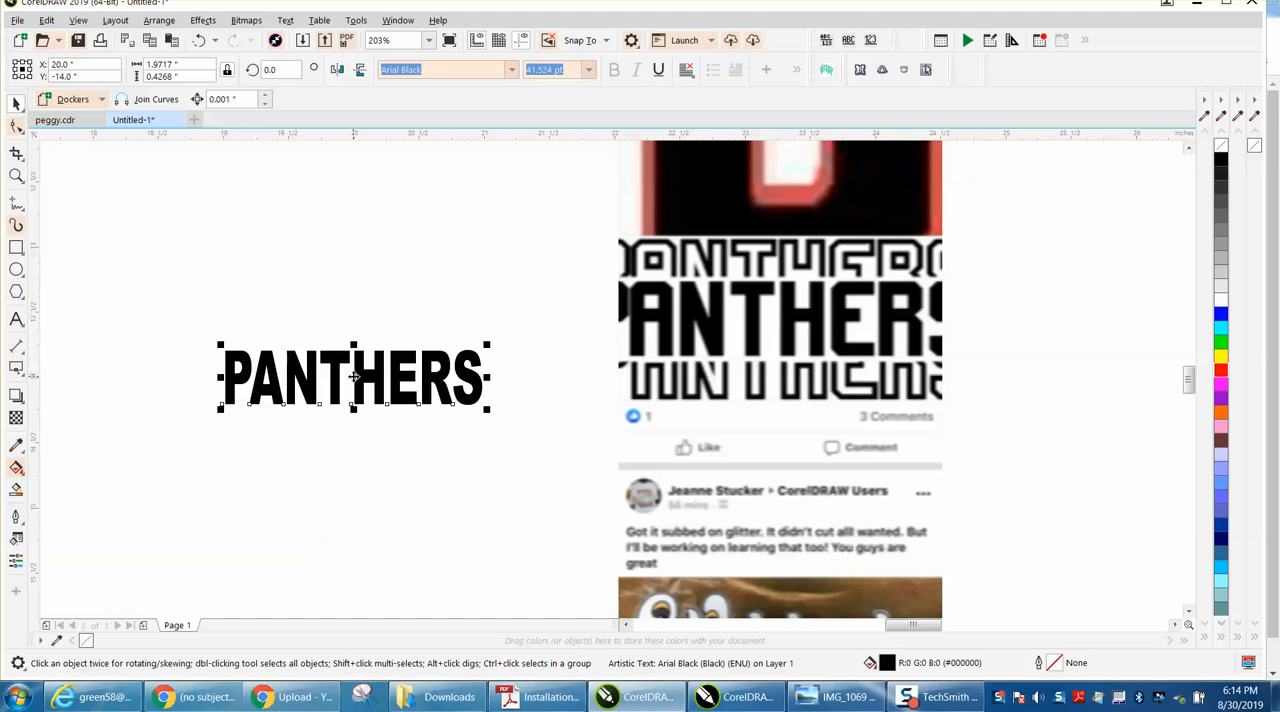
drag(352, 378, 1000, 482)
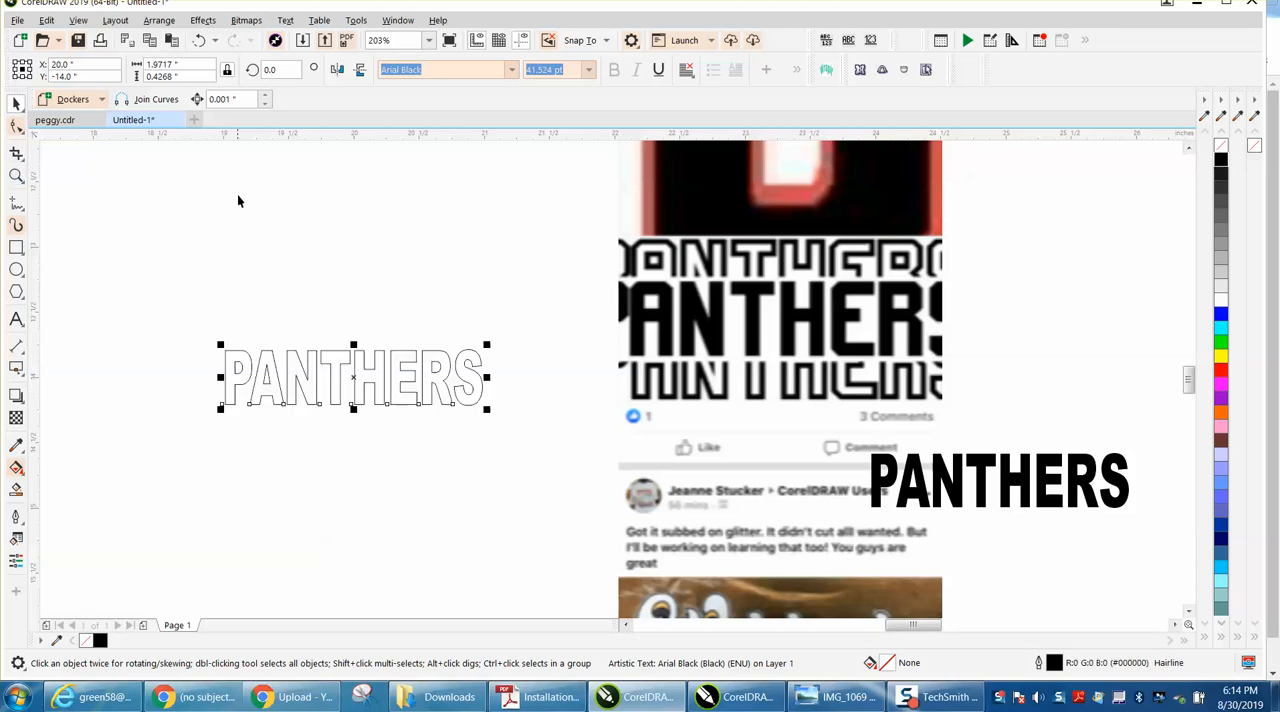
mouse_move(120, 208)
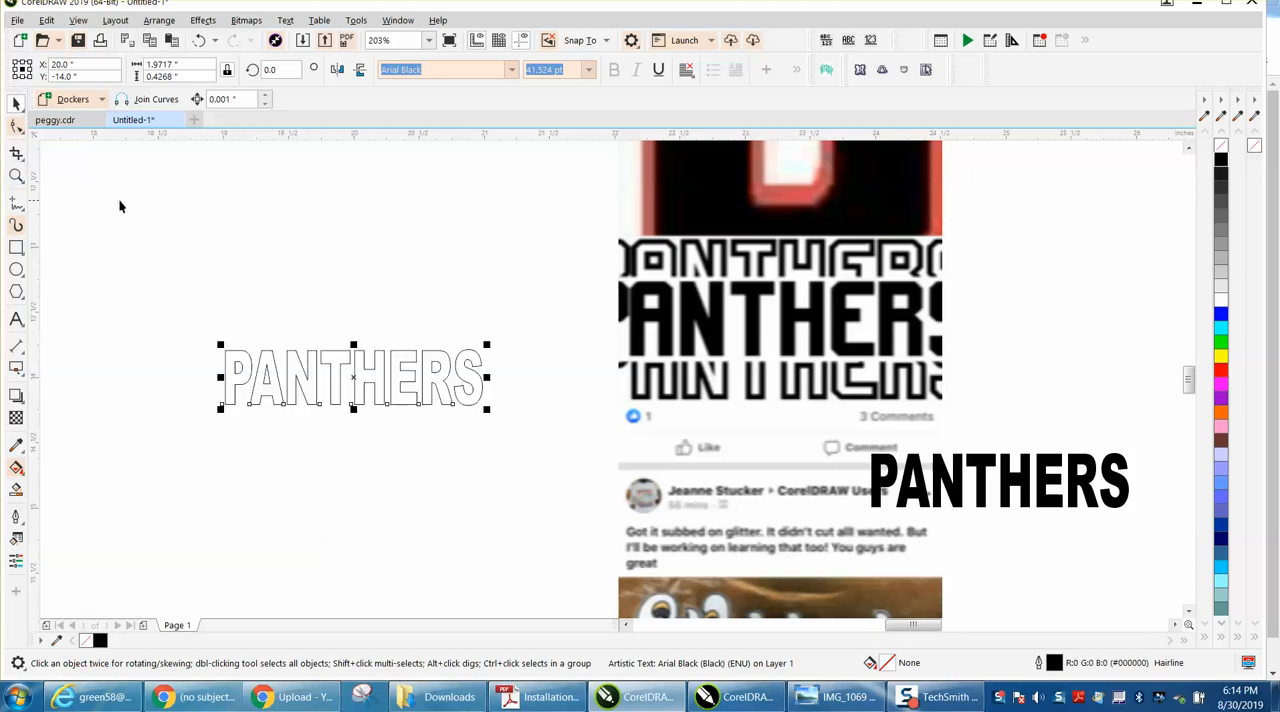
Step: Strip the original PANTHERS word to an unfilled hairline outline
click(16, 204)
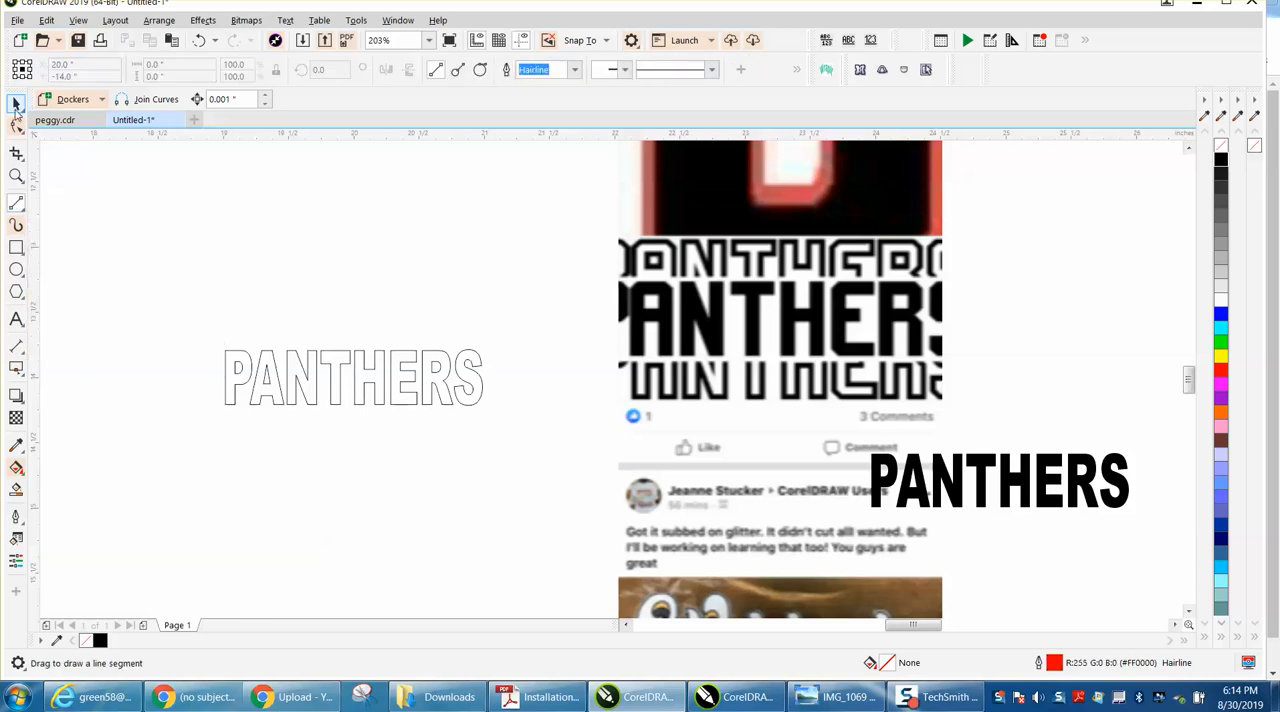
click(350, 378)
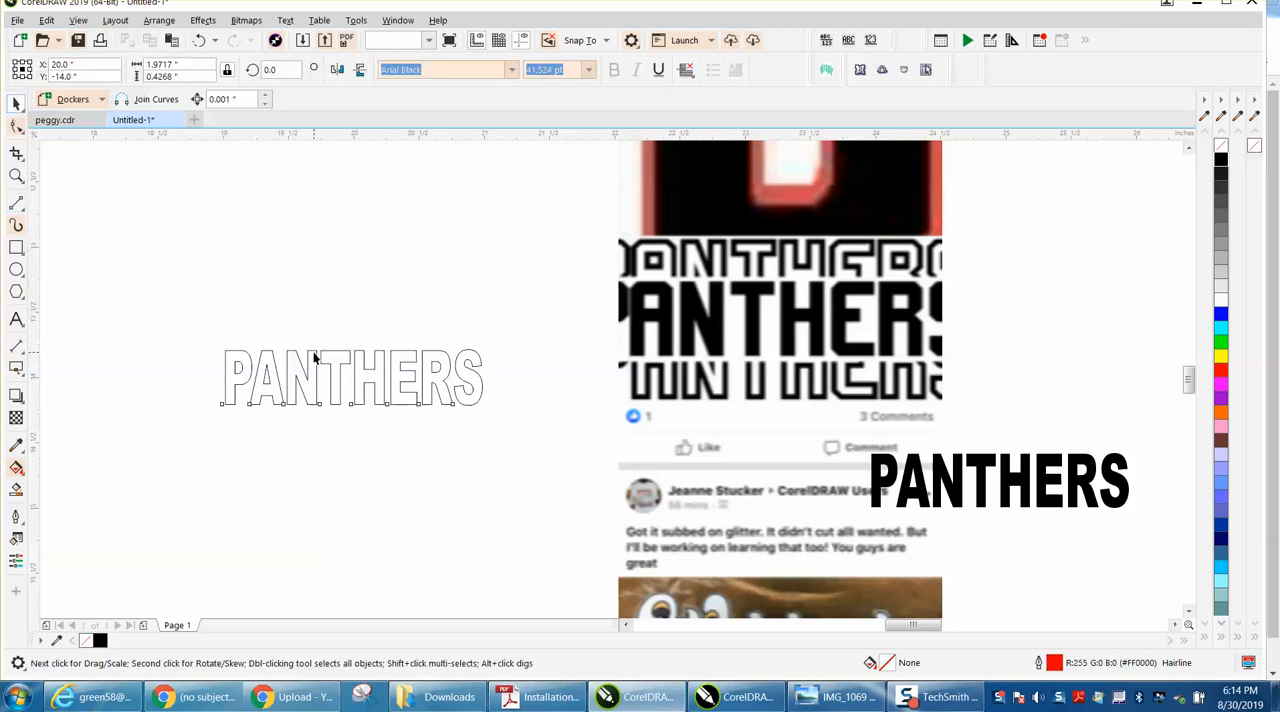
click(350, 378)
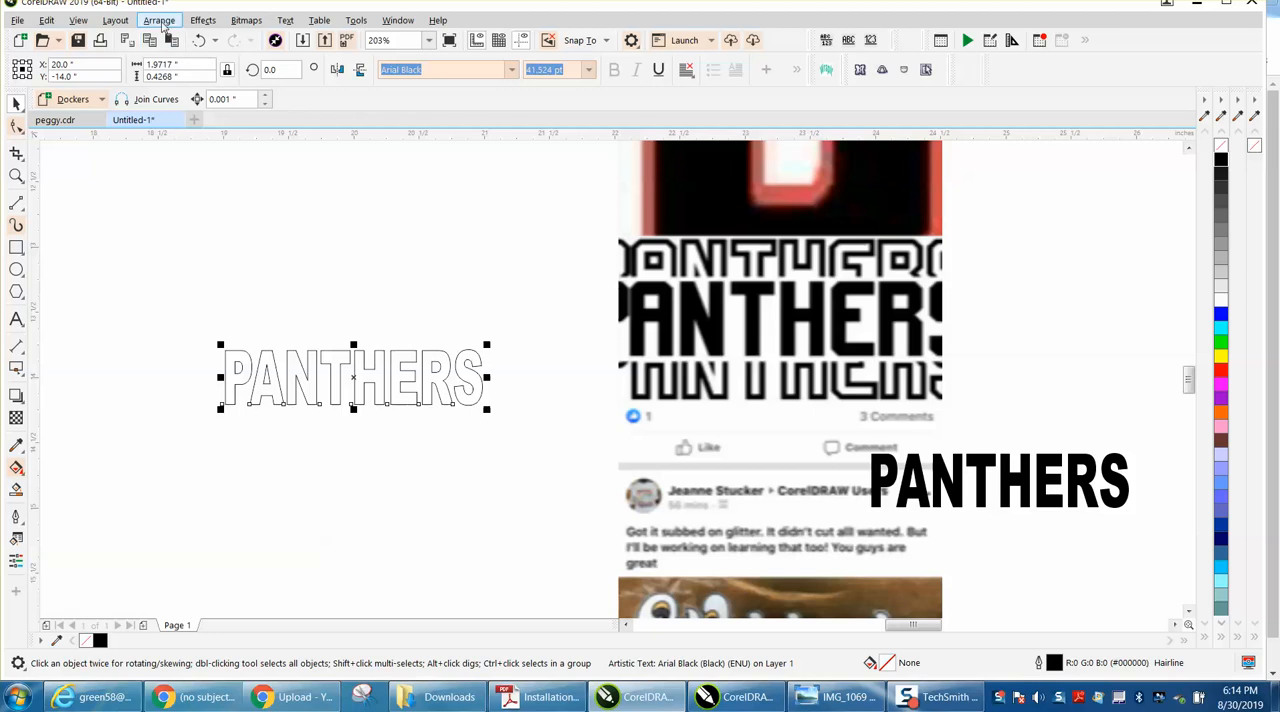
Step: Enter a one-step 0.2-inch contour via Effects > Contour for the outlined word
click(204, 20)
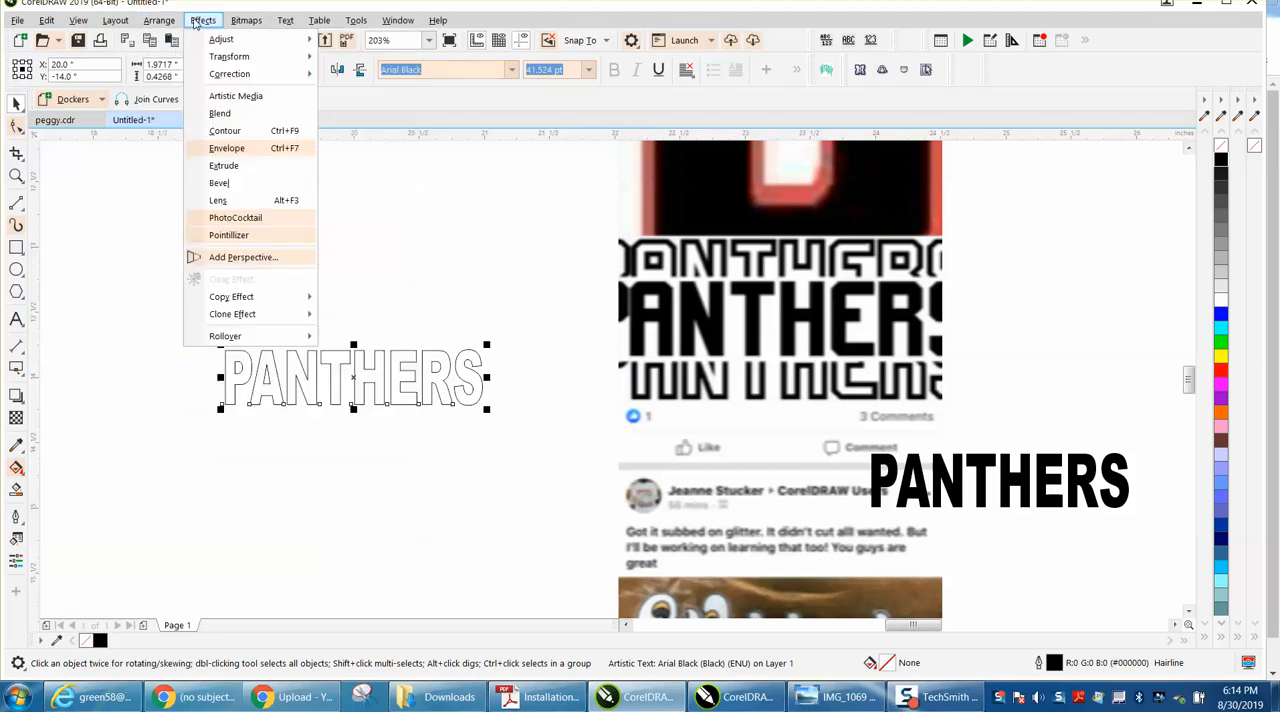
mouse_move(224, 130)
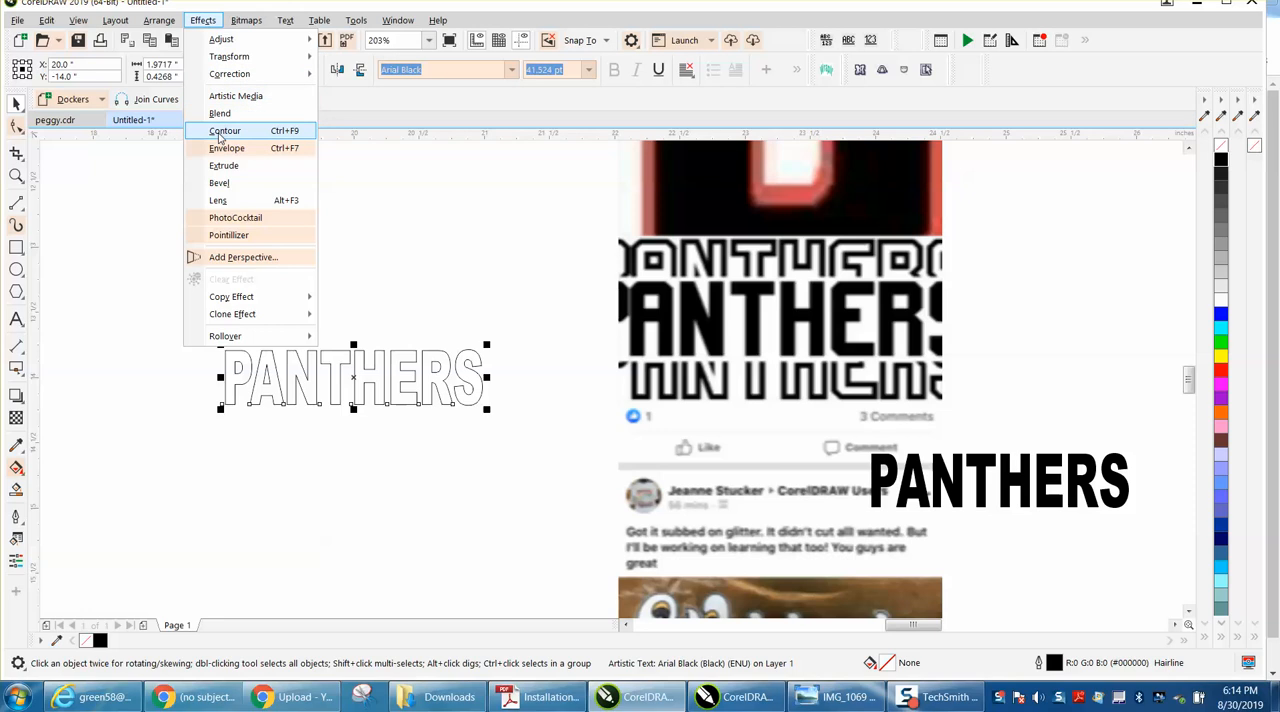
click(224, 130)
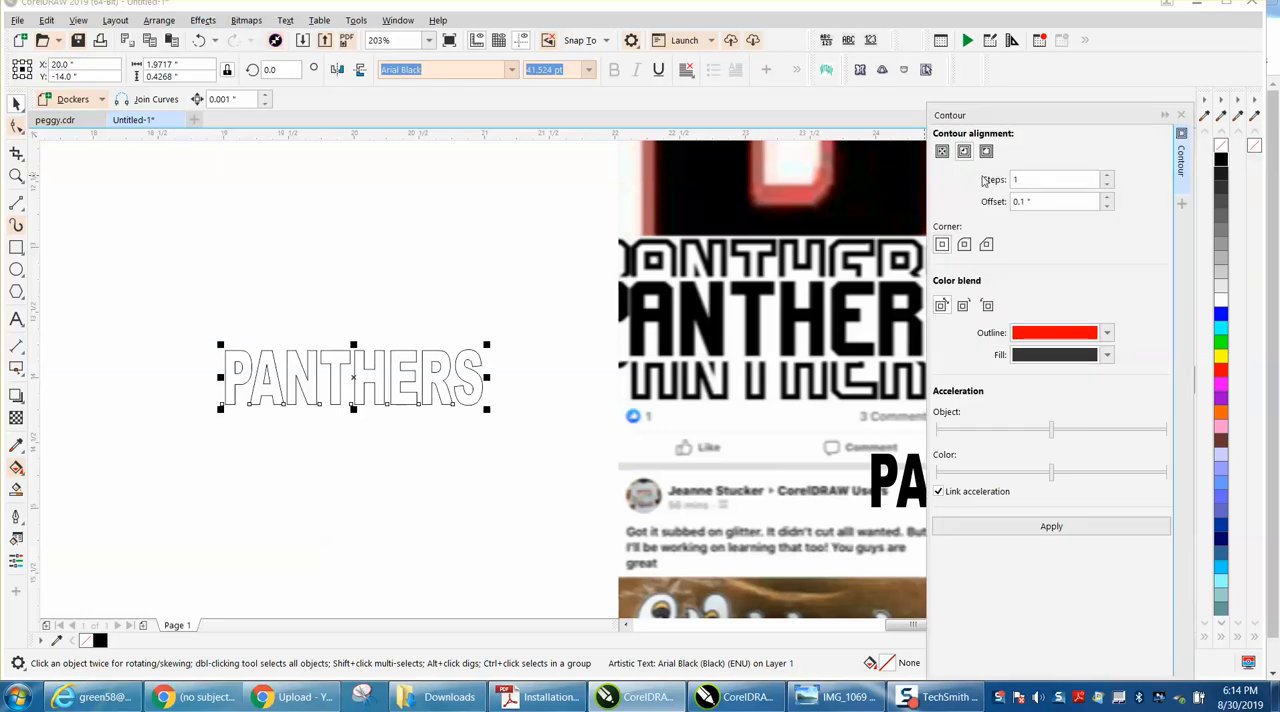
click(1056, 200)
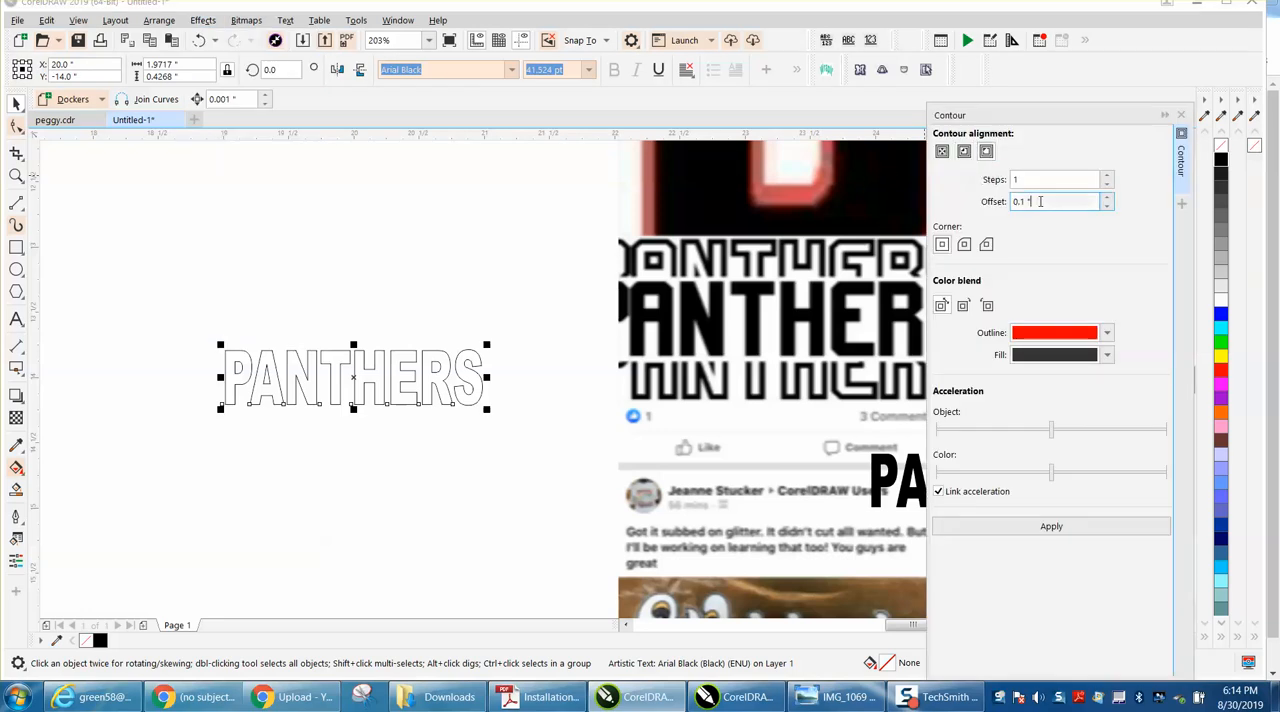
text(.2)
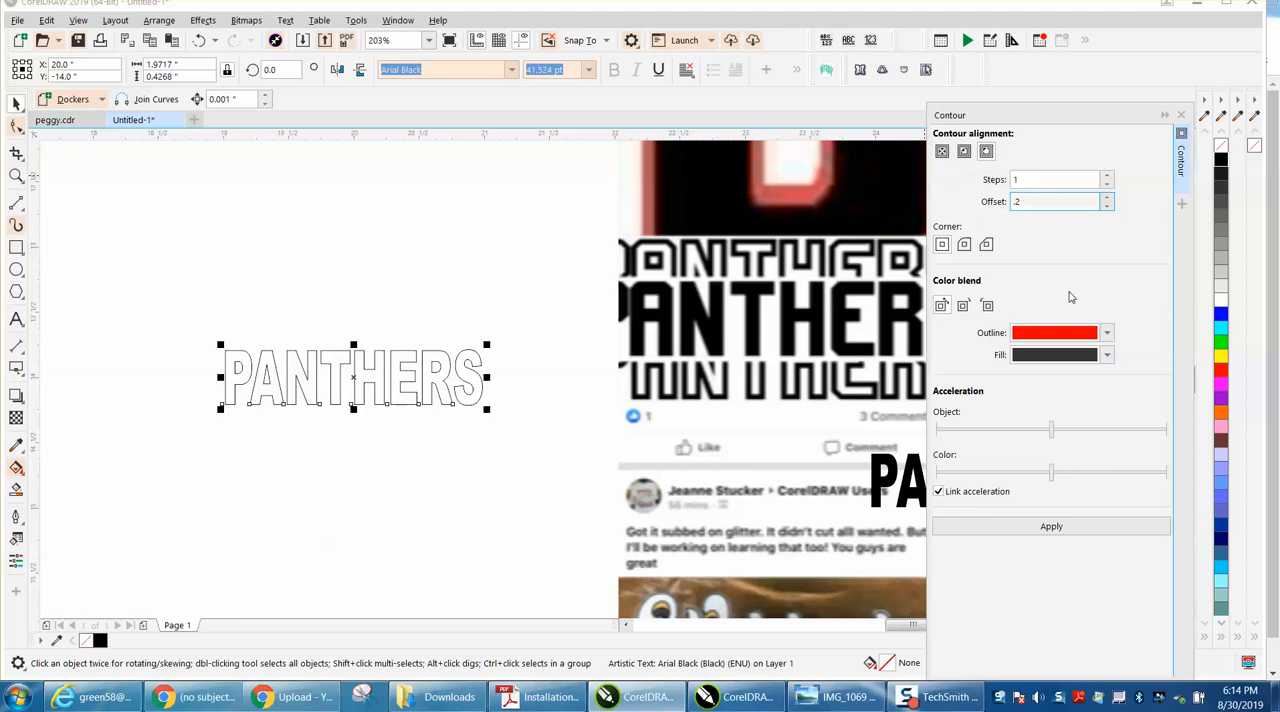
click(1050, 526)
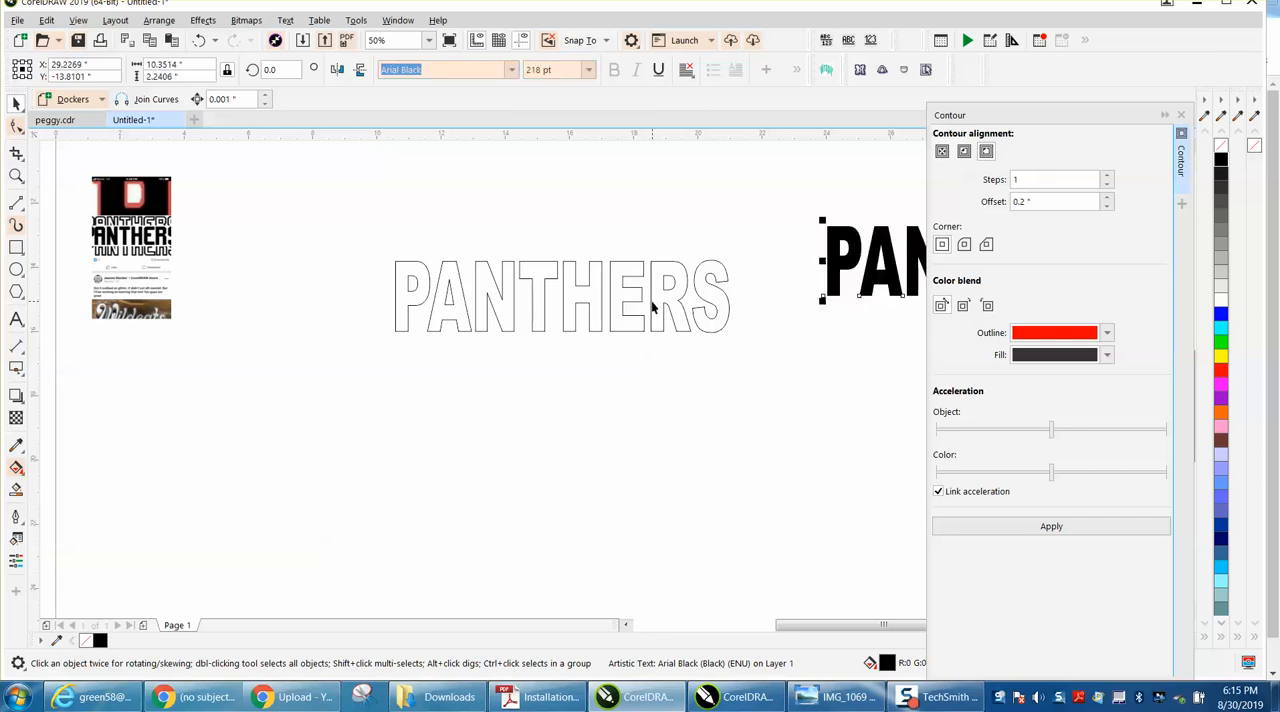
Step: Apply a one-step 0.1-inch contour to the hollow PANTHERS copy
click(560, 296)
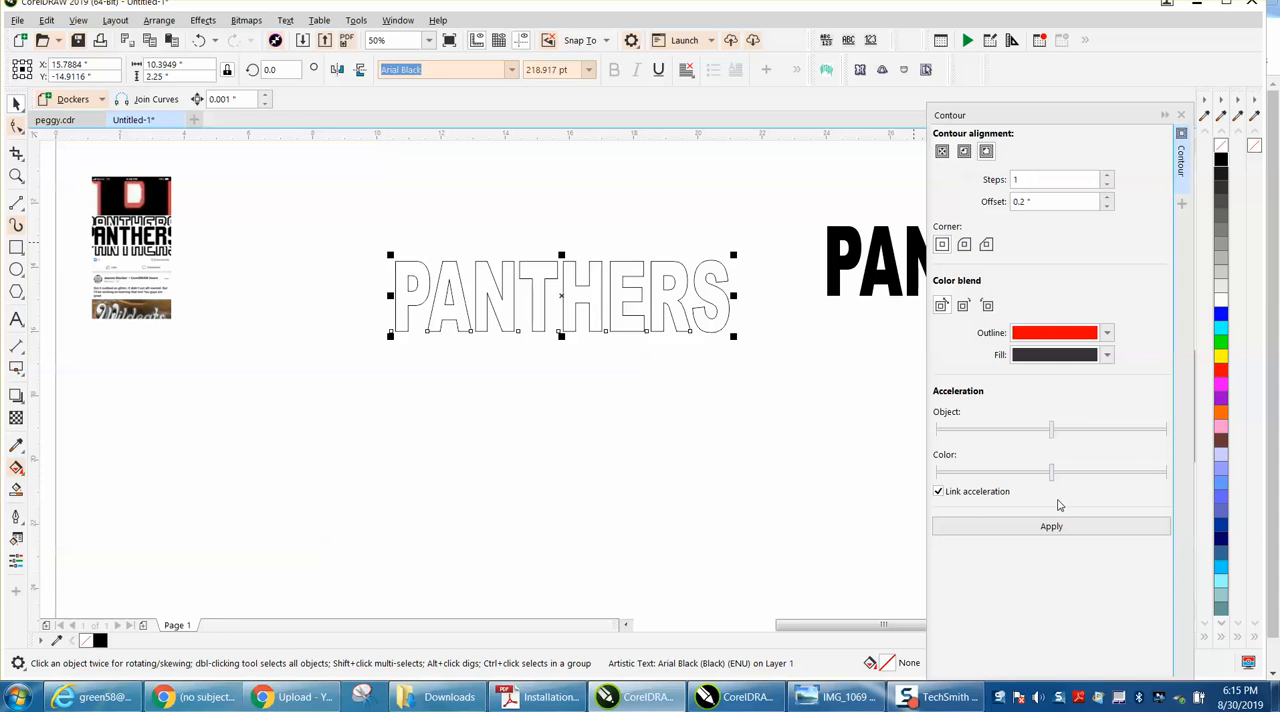
click(1052, 526)
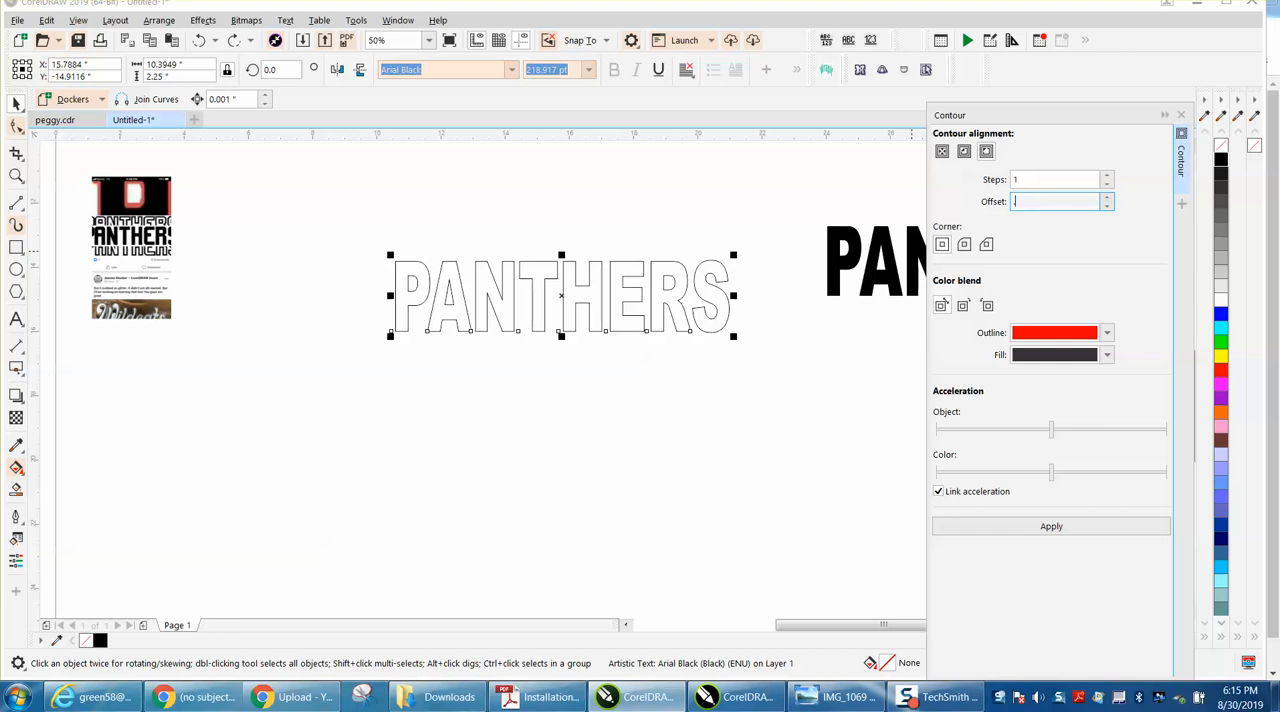
text(.01 ")
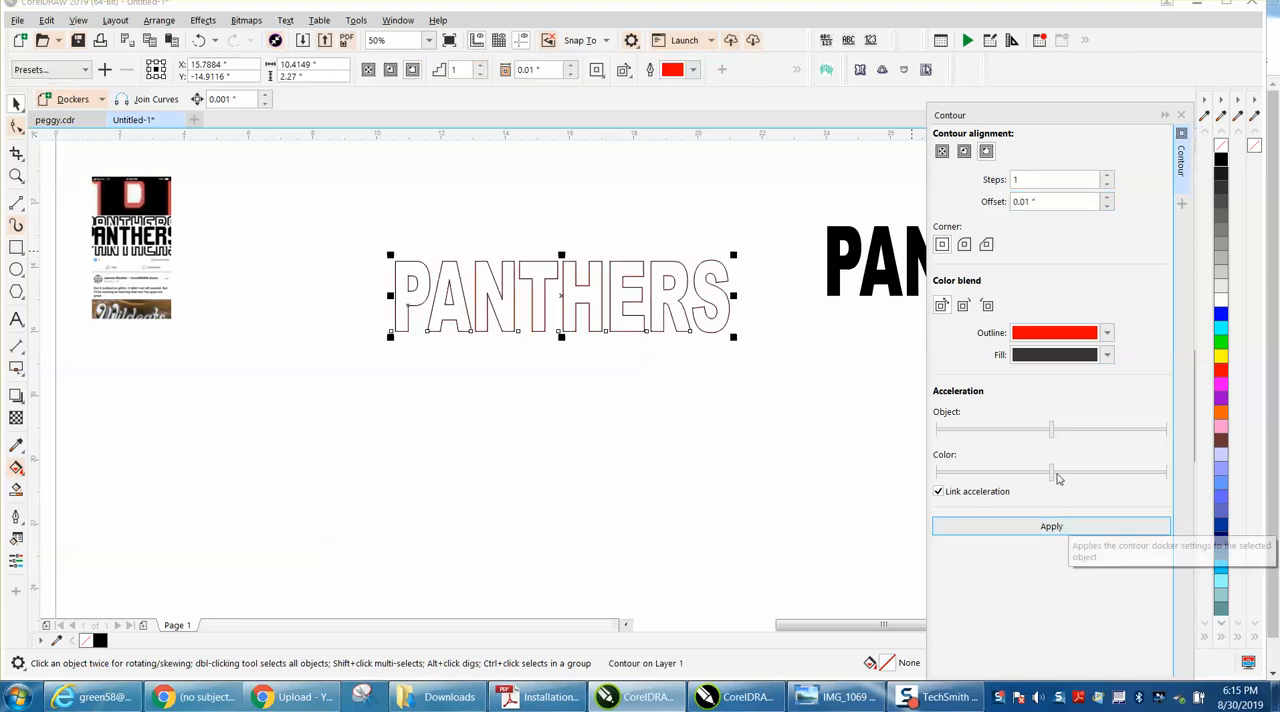
click(1056, 200)
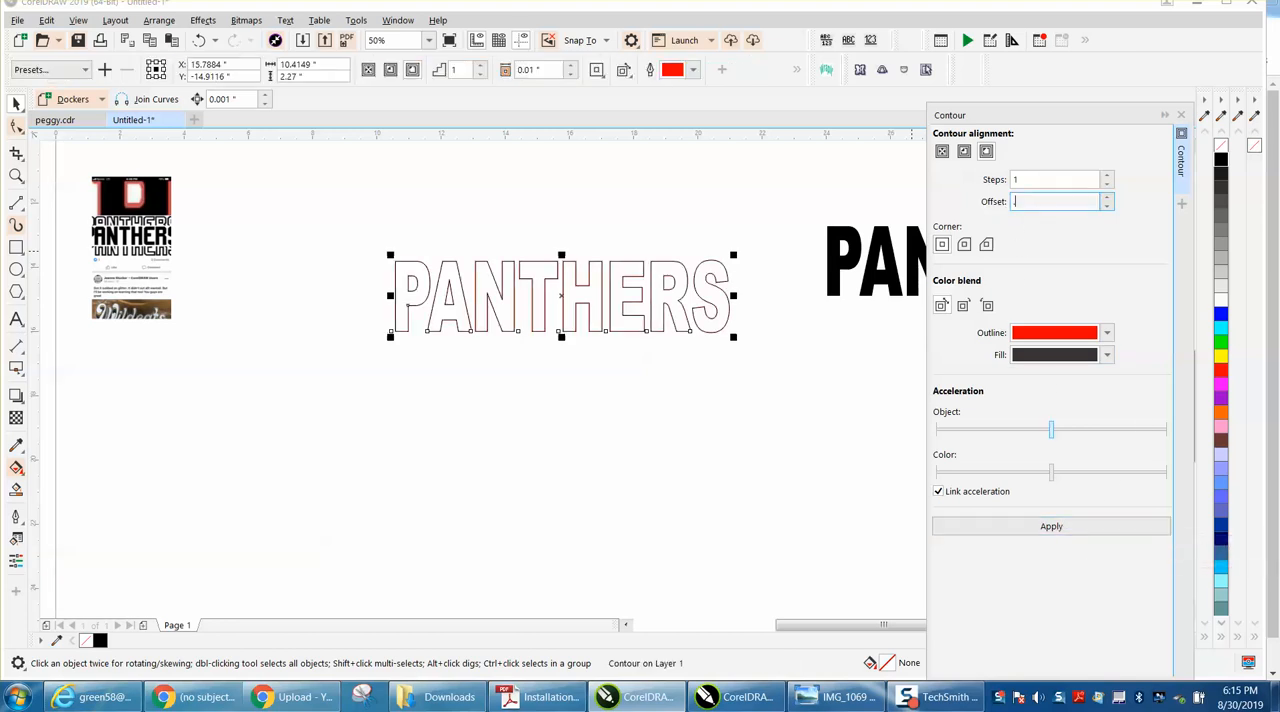
click(1052, 526)
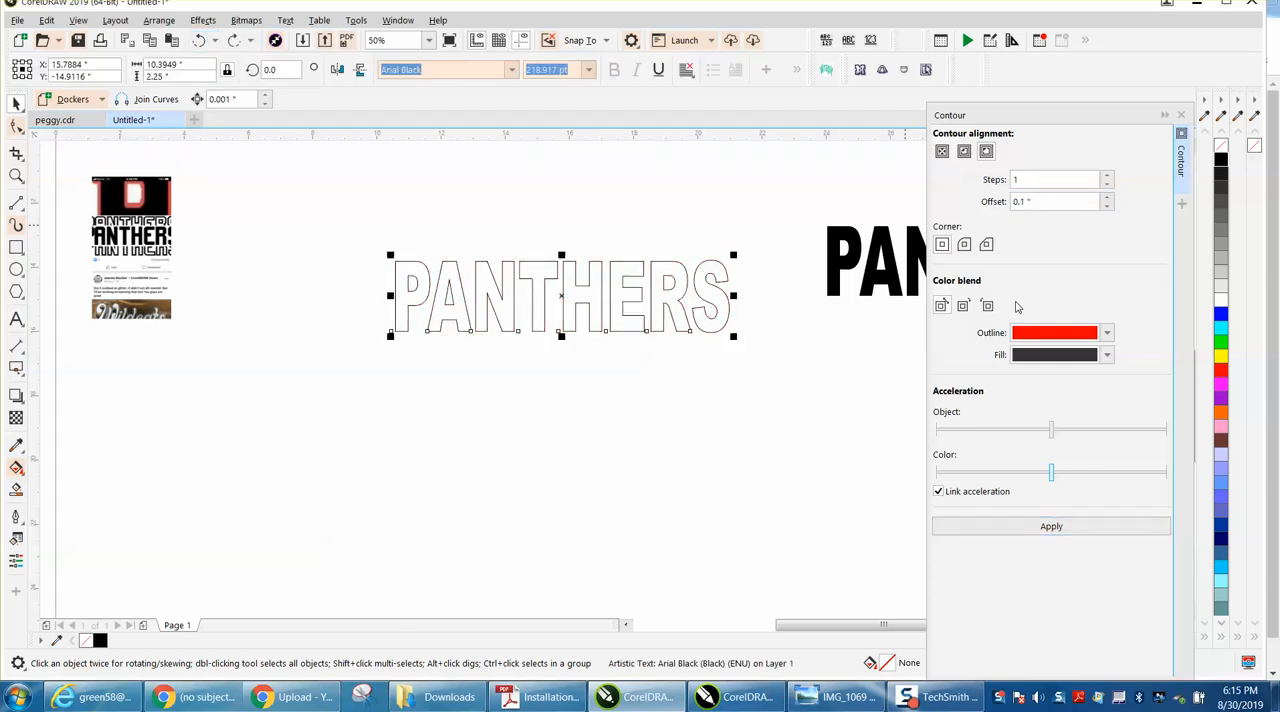
click(1052, 526)
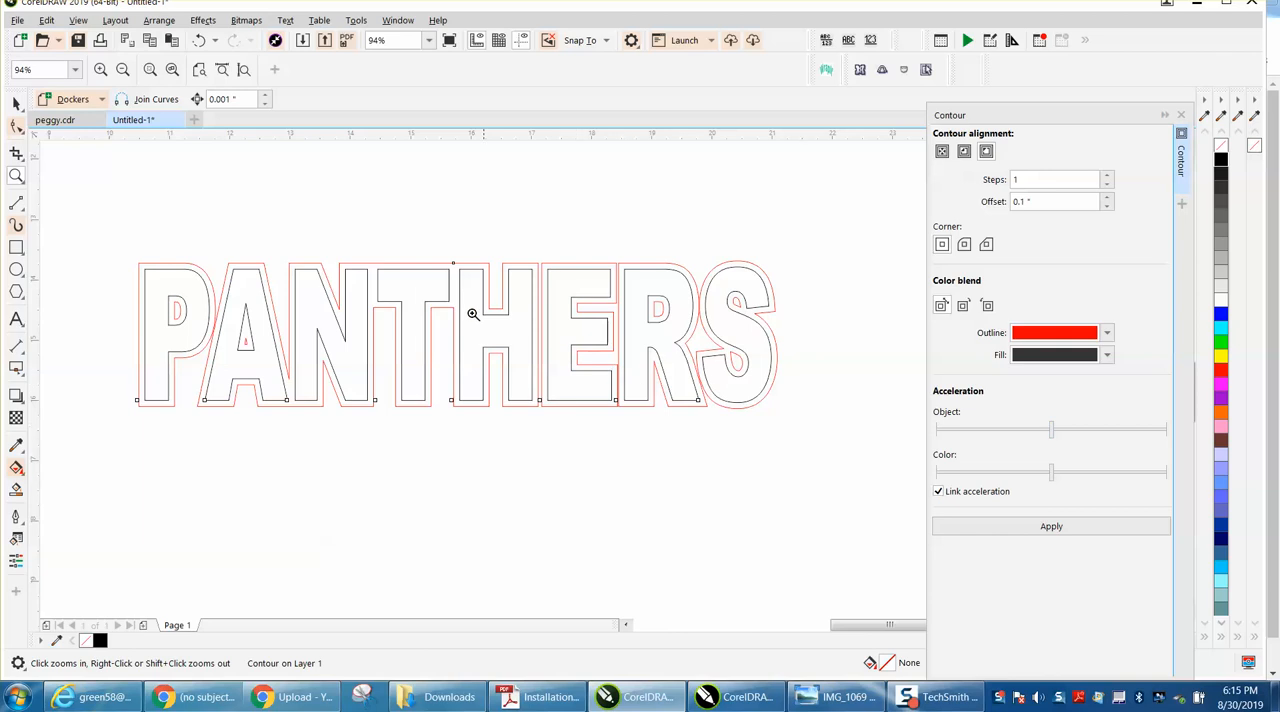
mouse_move(340, 272)
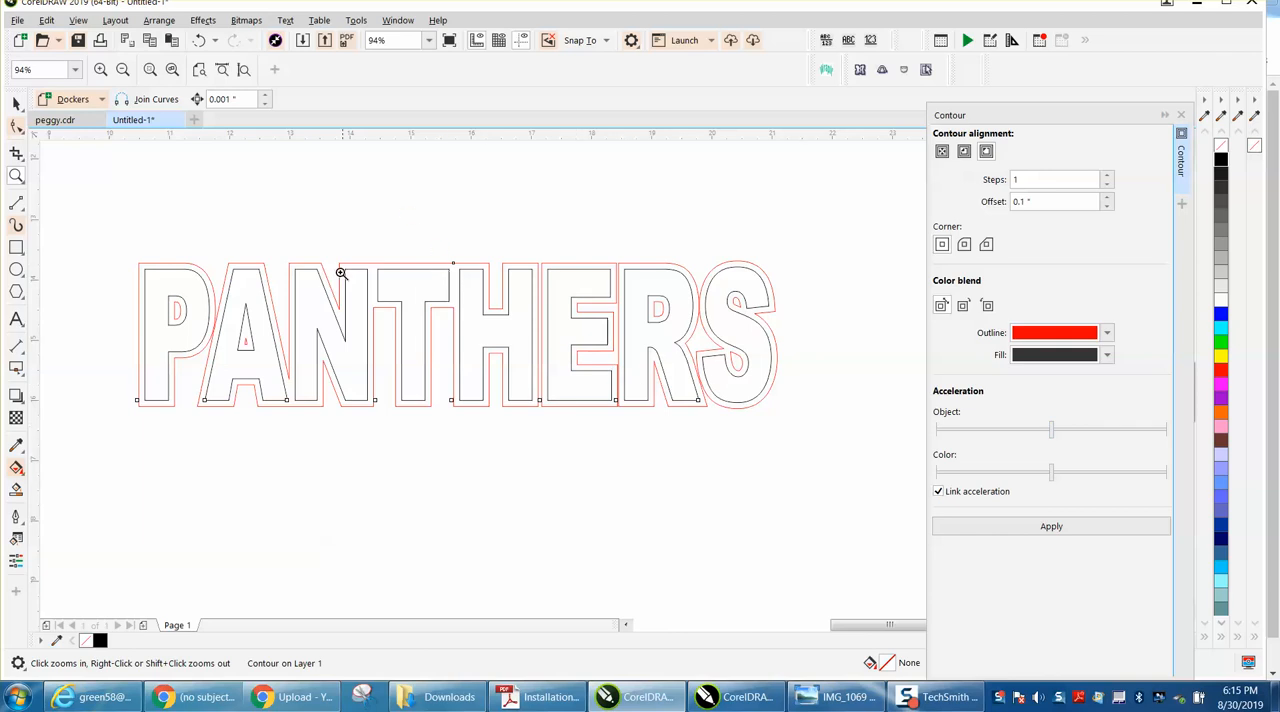
mouse_move(394, 322)
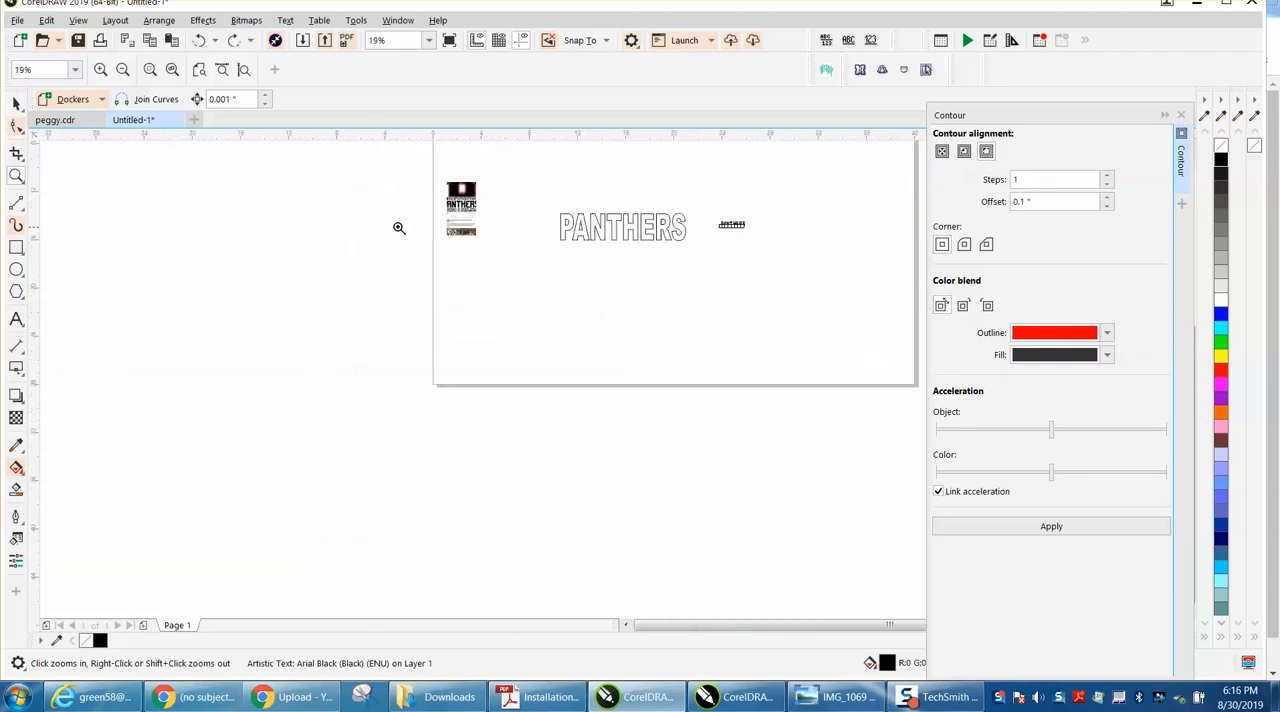
Step: Zoom in on the outlined PANTHERS and start a new contour step count
click(622, 226)
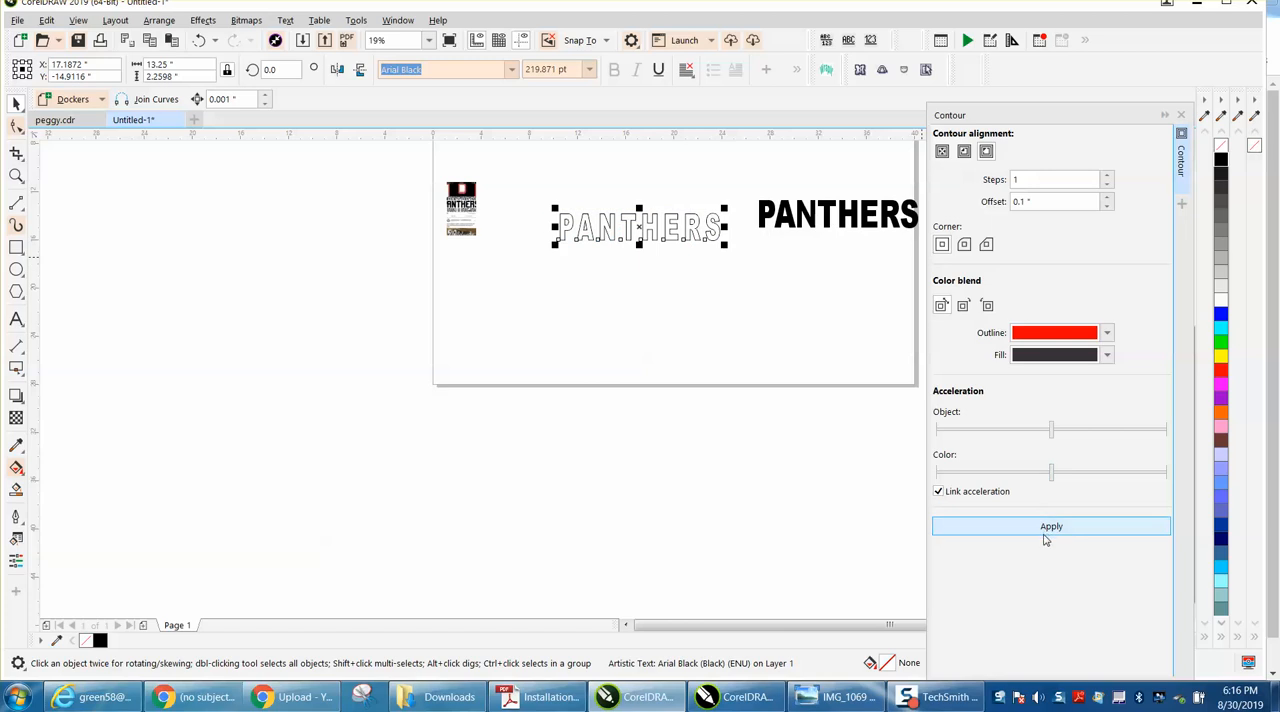
click(1052, 526)
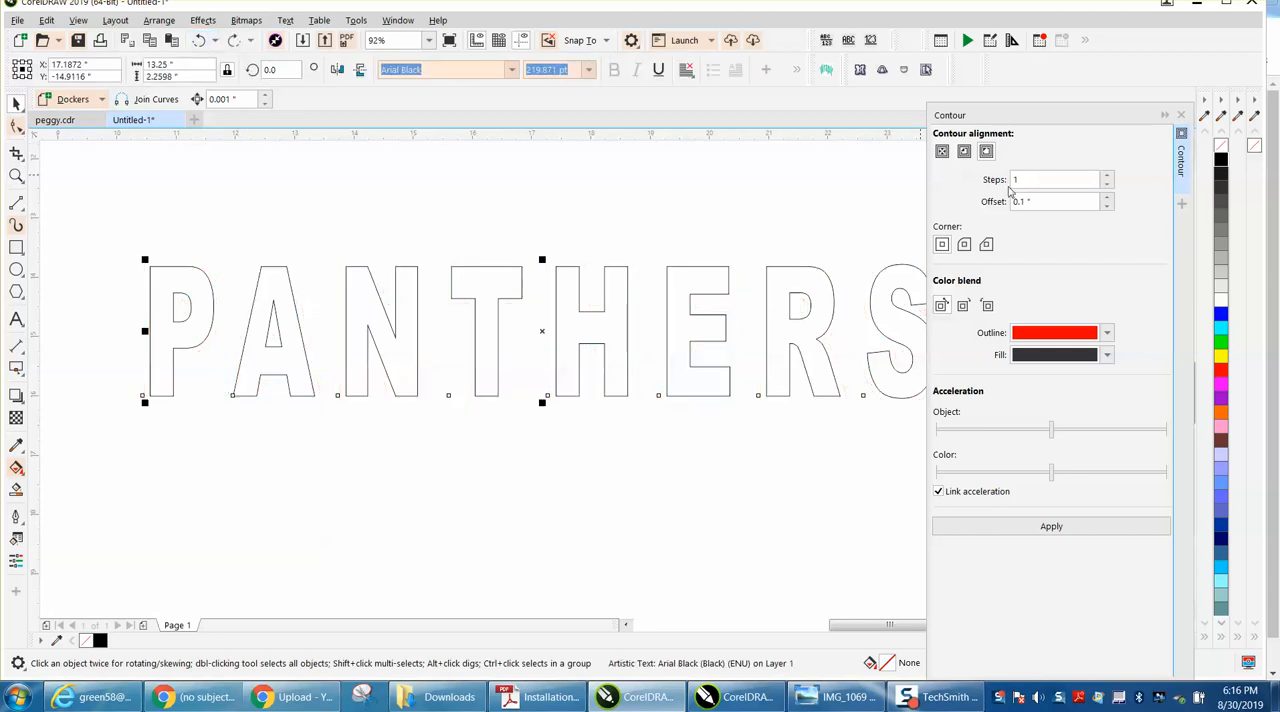
Step: Add a 0.15-inch contour around the hollow PANTHERS
click(1050, 200)
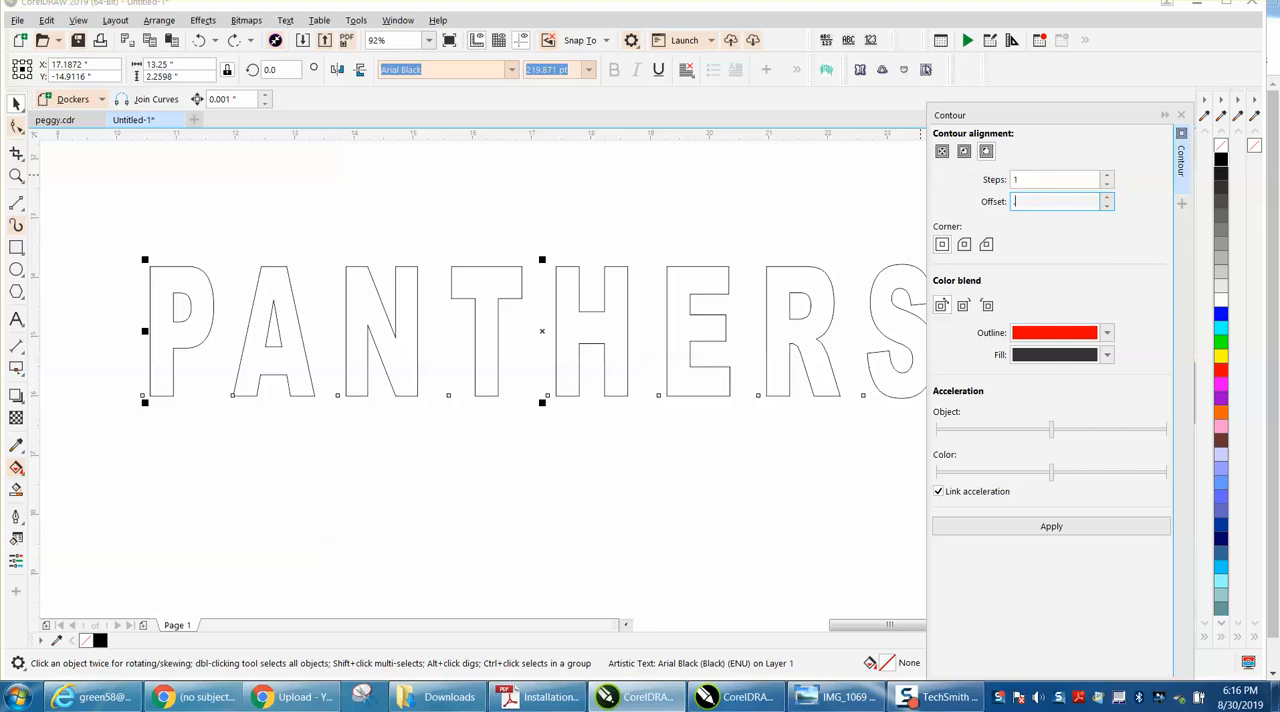
text(.0)
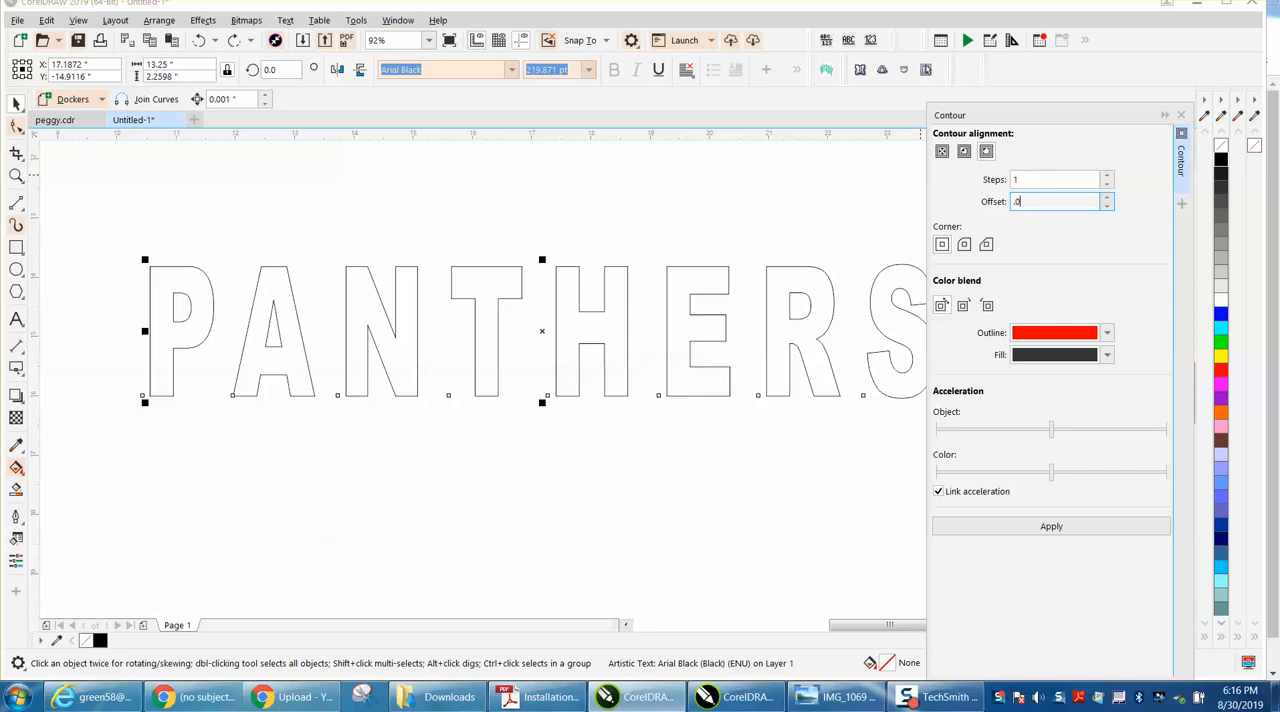
click(1052, 526)
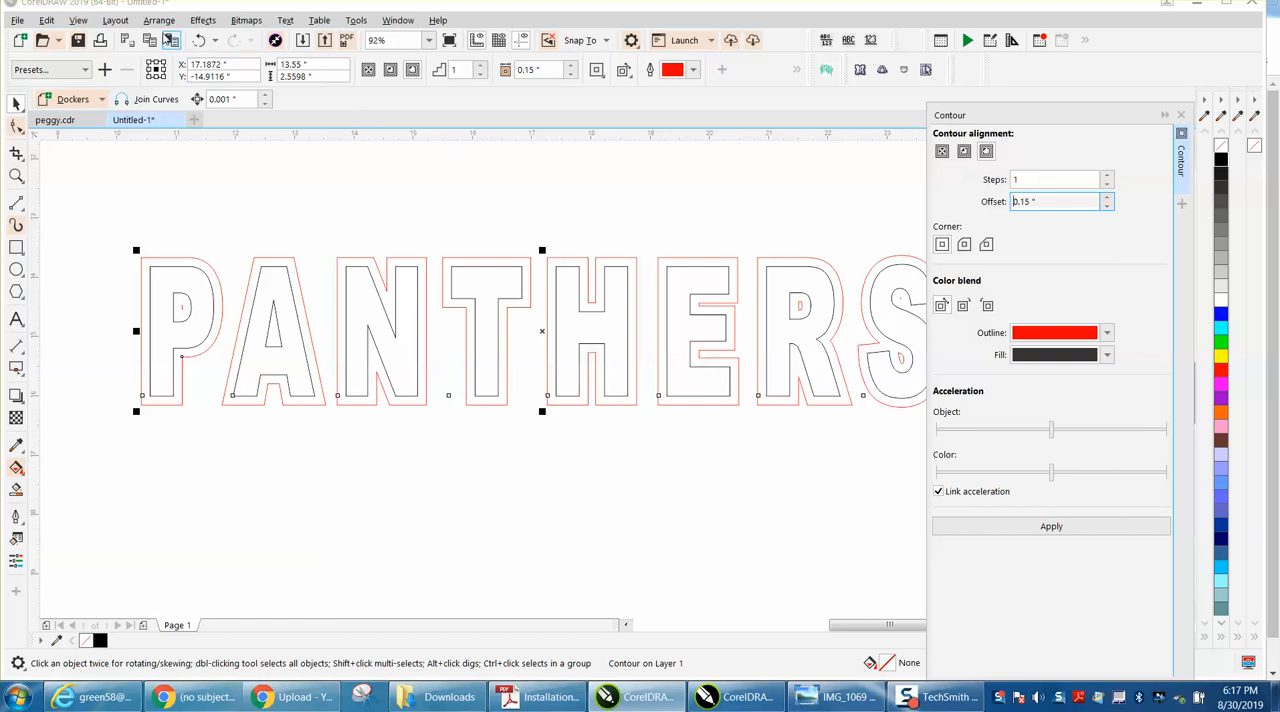
Step: Break the contour apart from the PANTHERS text via Arrange
click(160, 20)
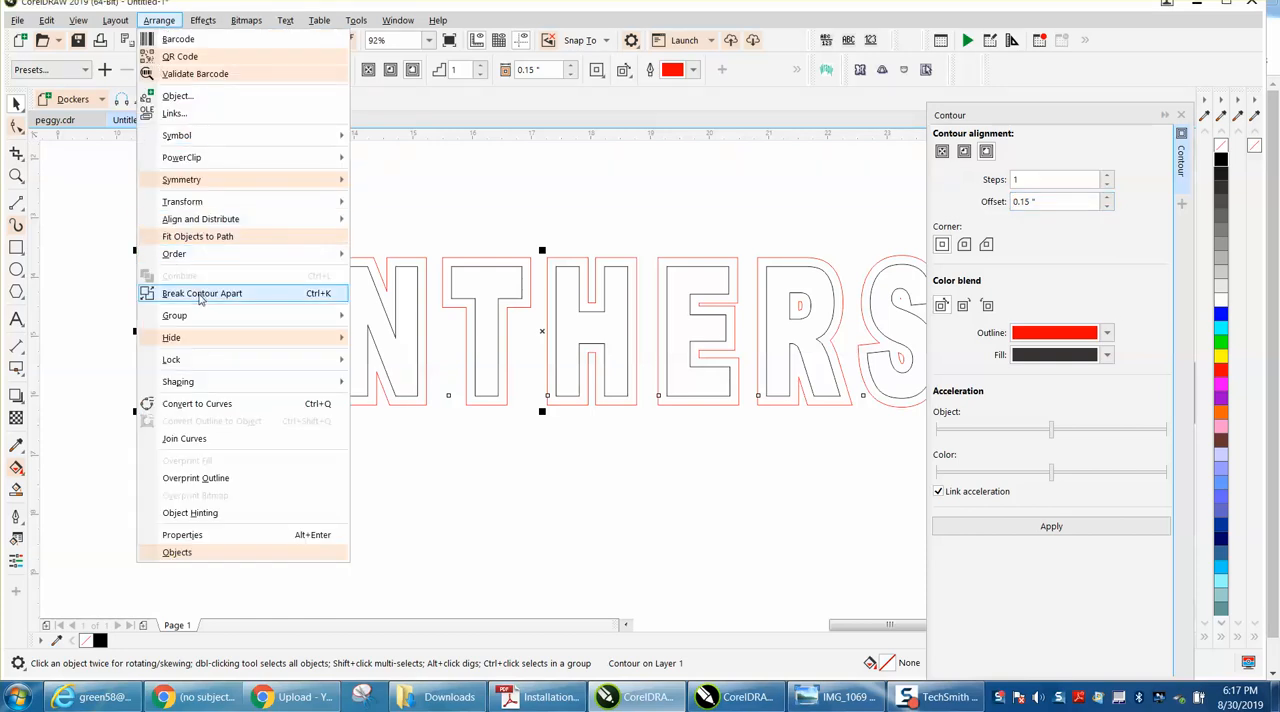
click(202, 292)
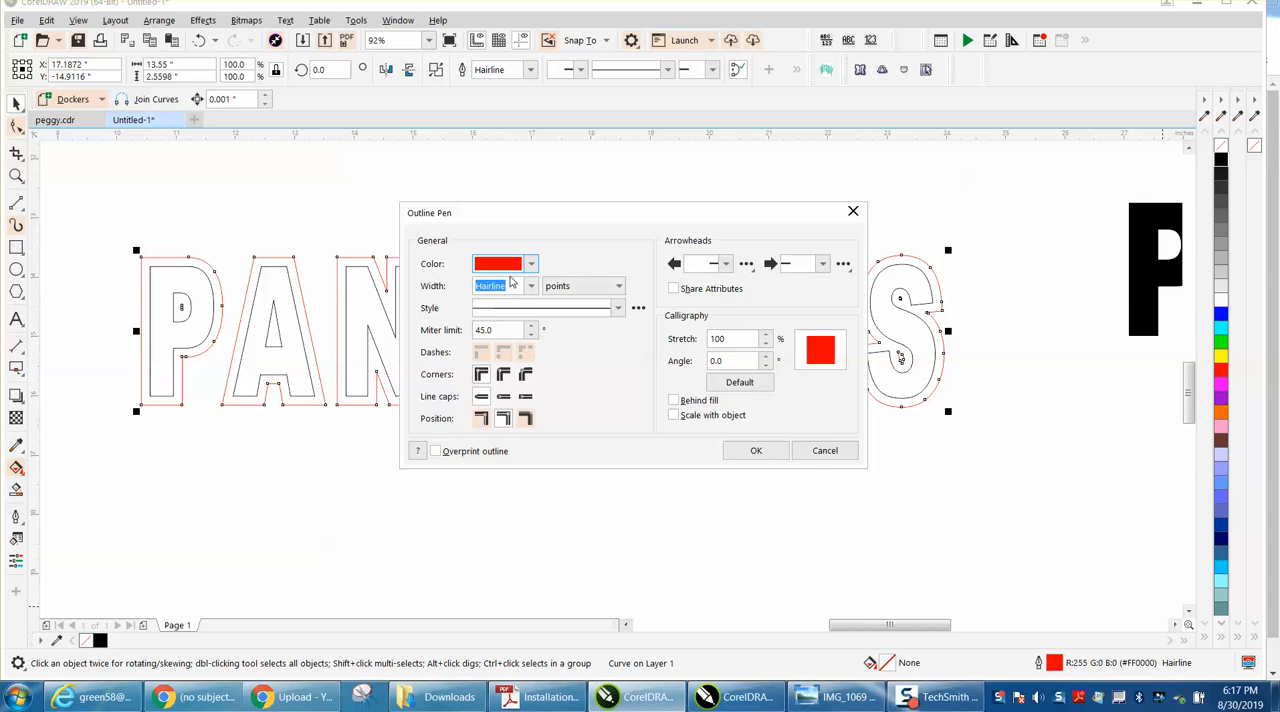
Step: Give the separated contour a black 6 pt outline that scales with the object
click(530, 264)
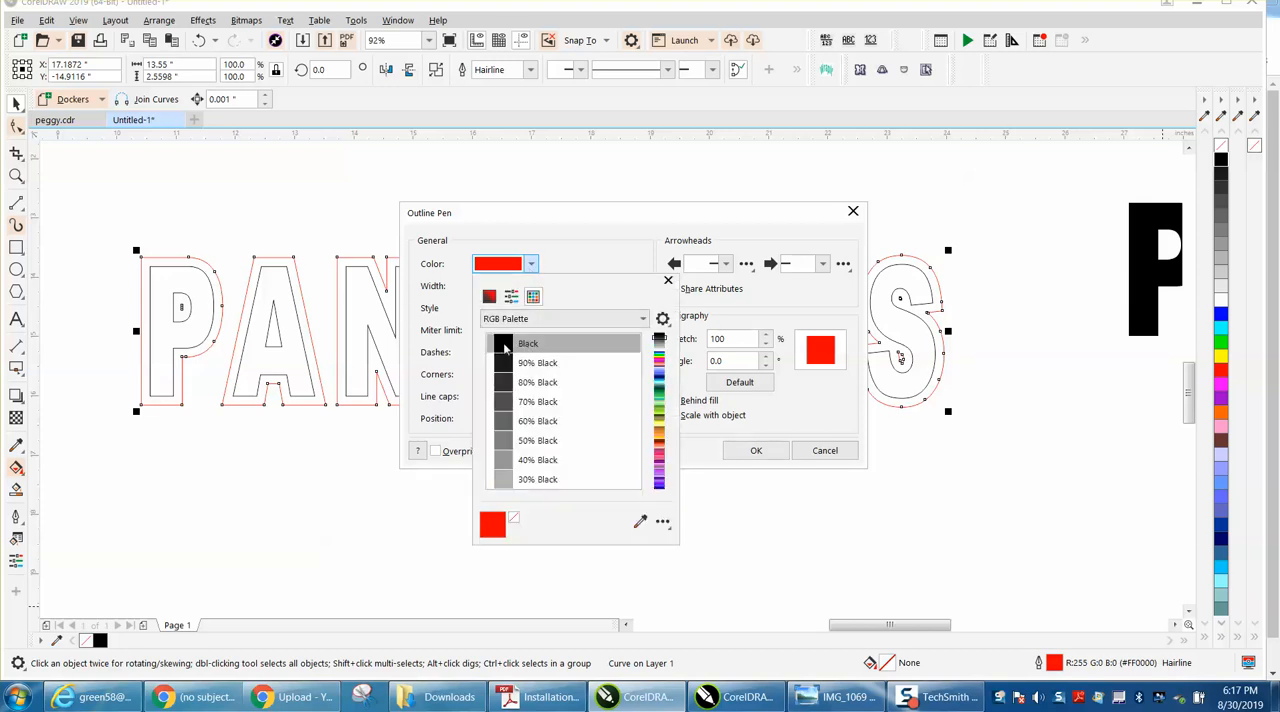
click(504, 344)
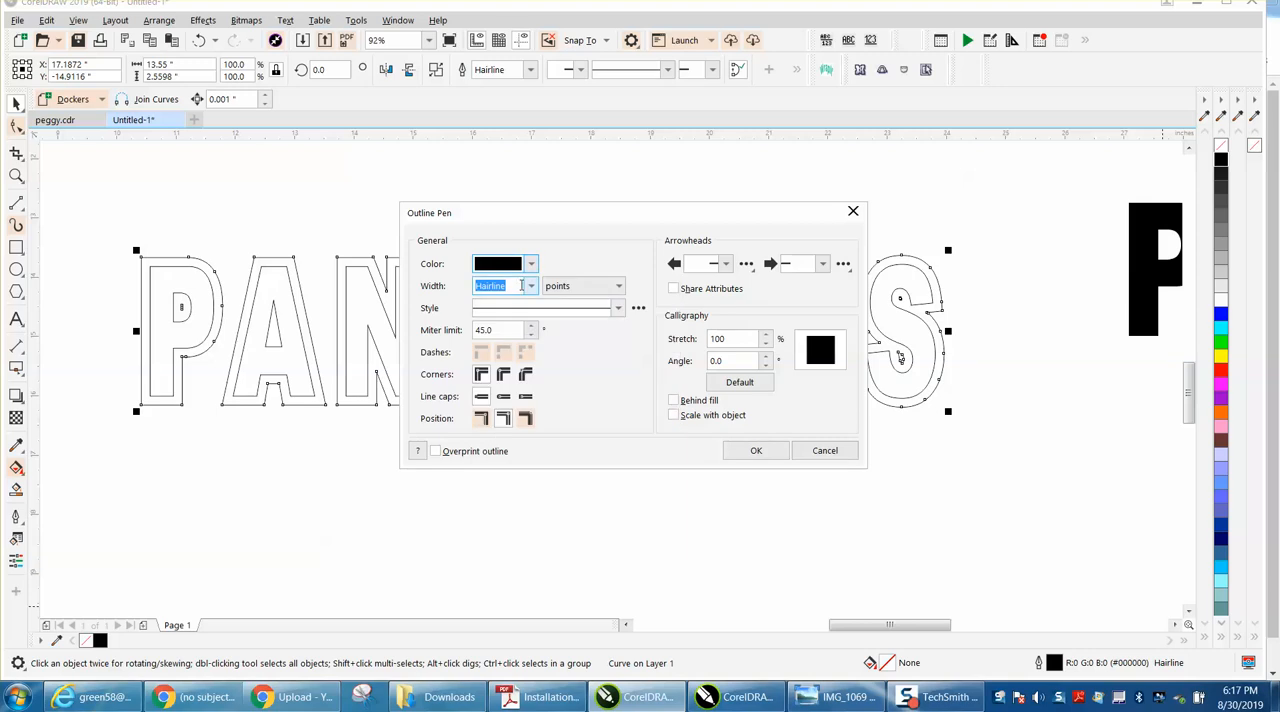
click(530, 284)
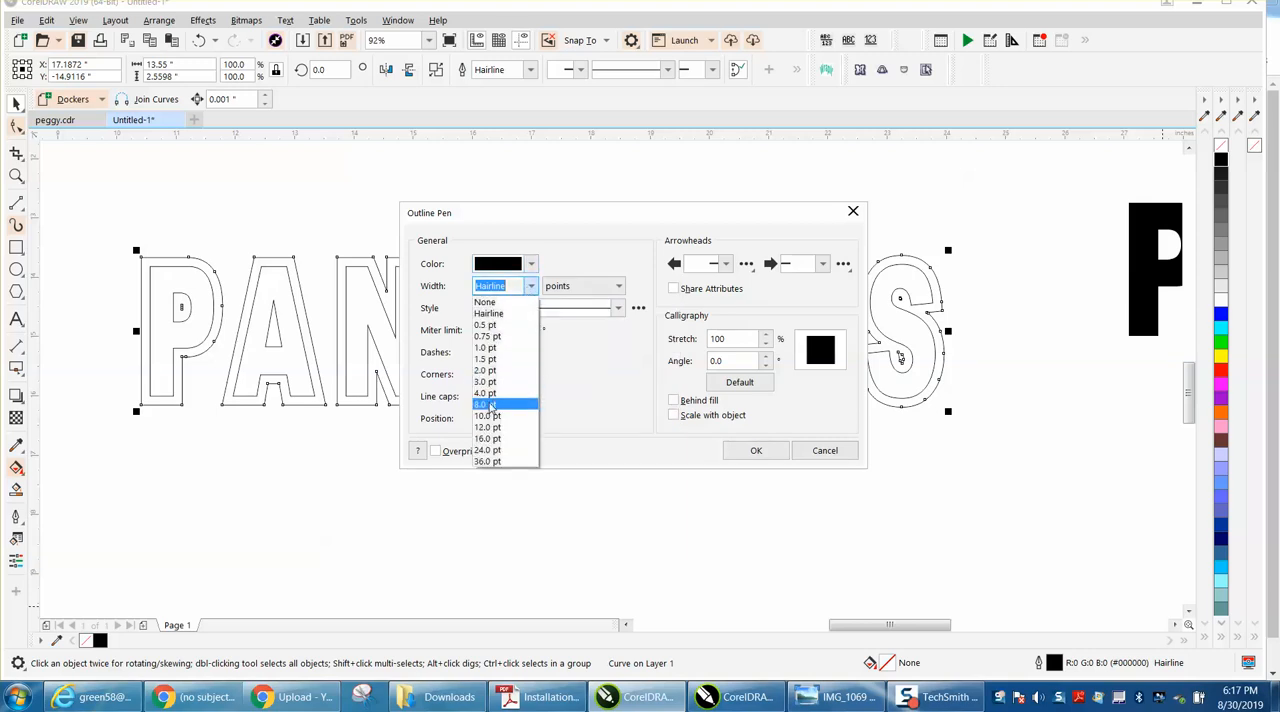
click(484, 404)
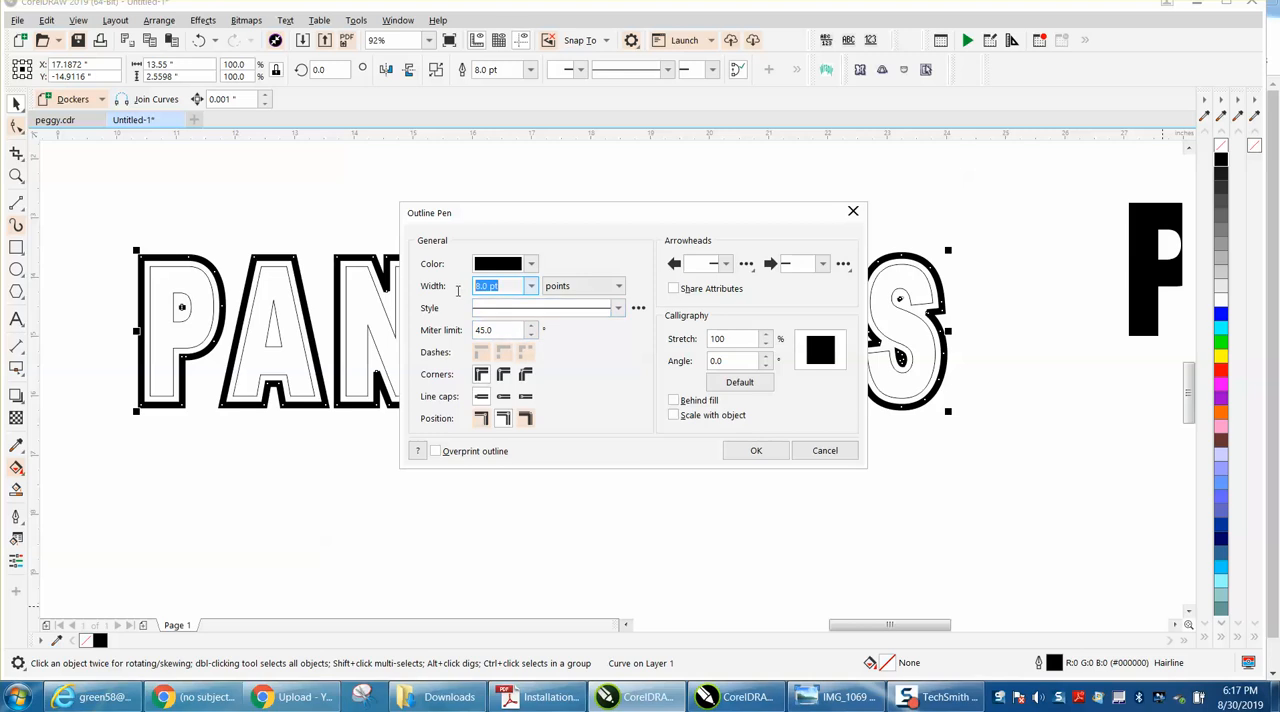
text(6)
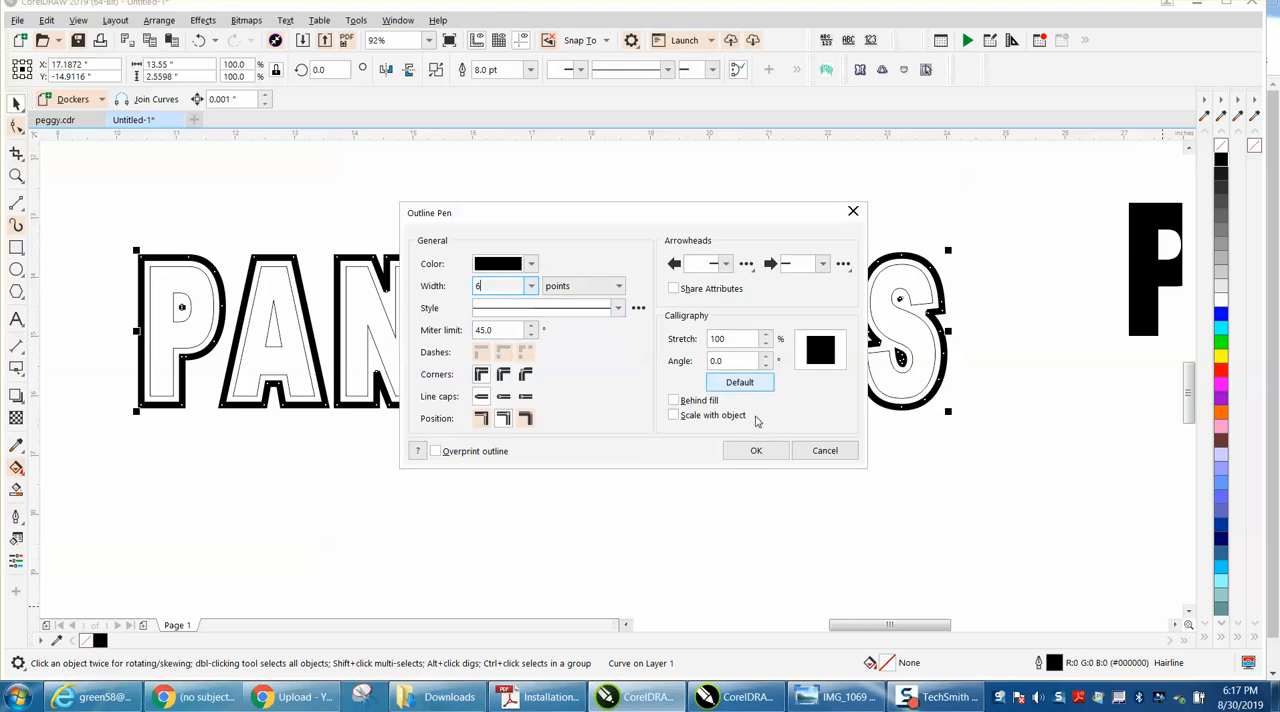
click(672, 414)
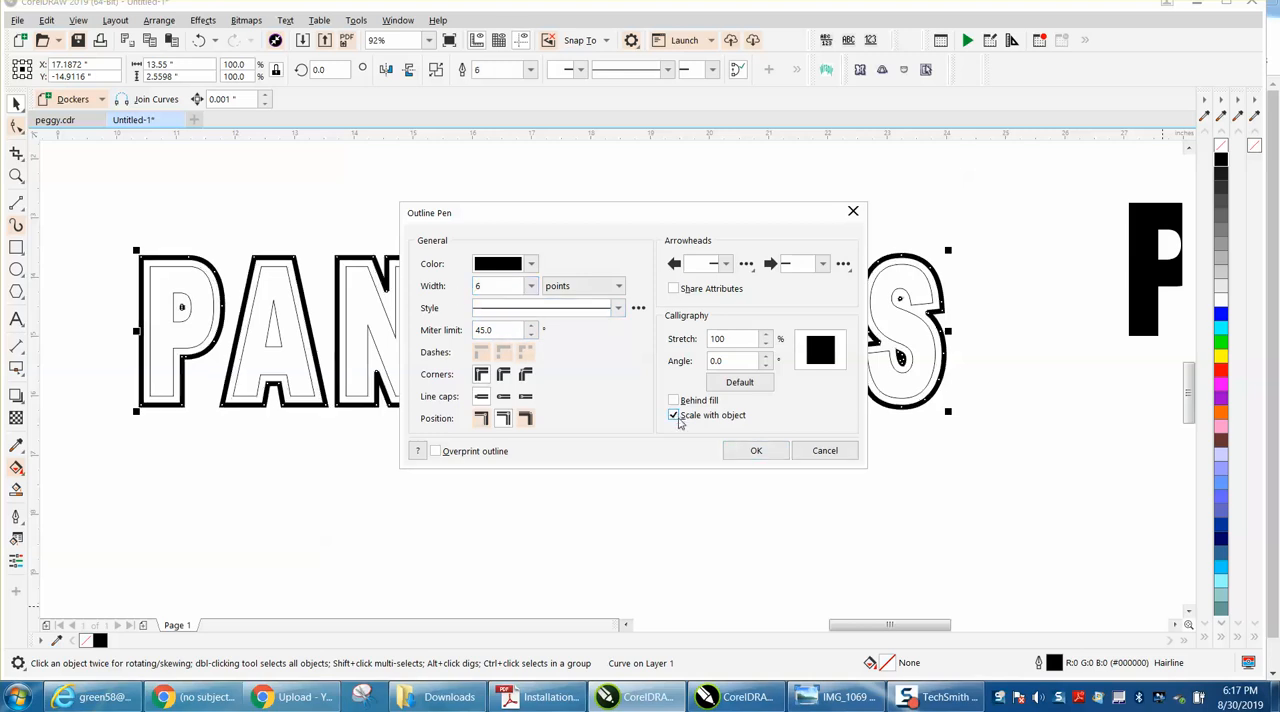
click(756, 450)
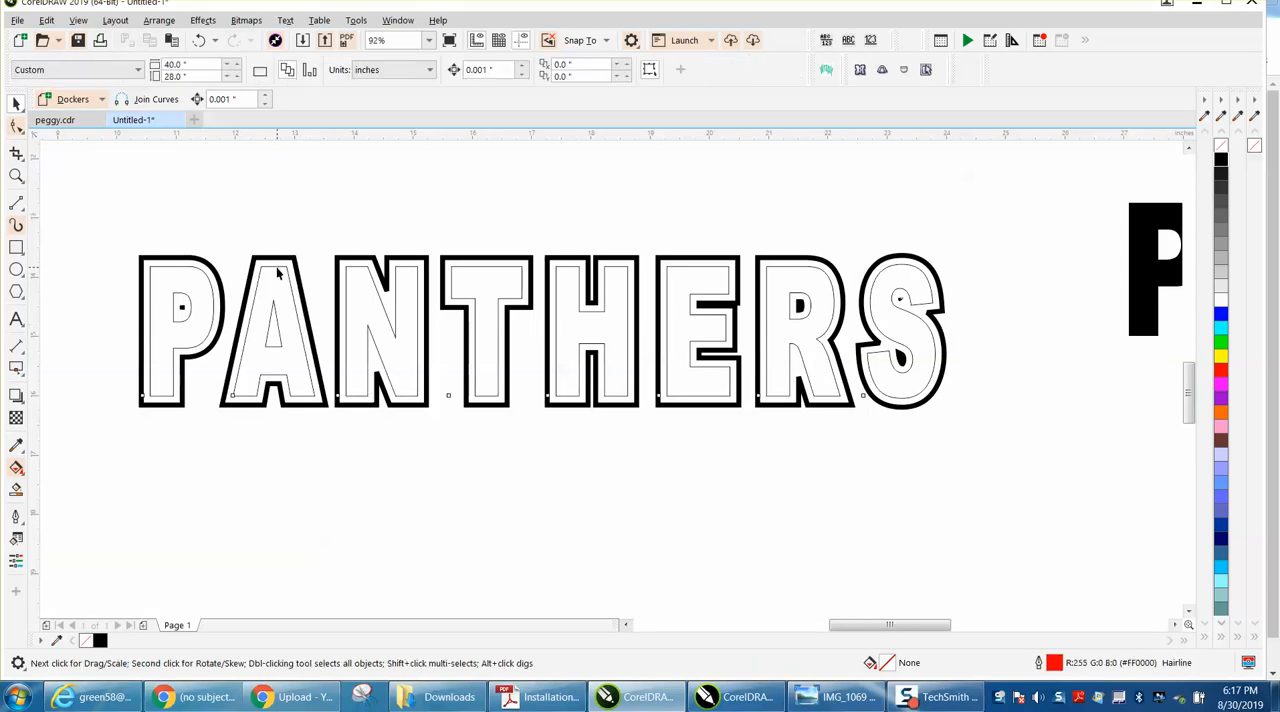
Step: Thicken the outline width of the inner PANTHERS letters in Outline Pen
click(276, 330)
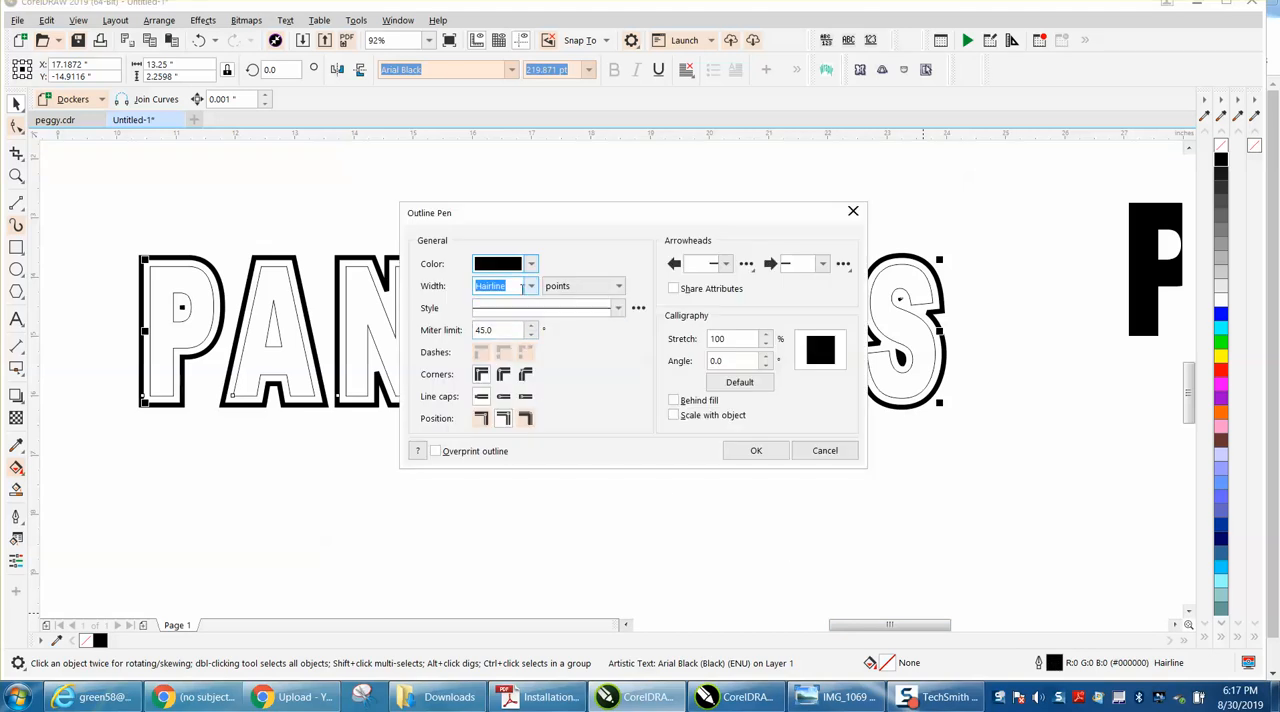
click(530, 286)
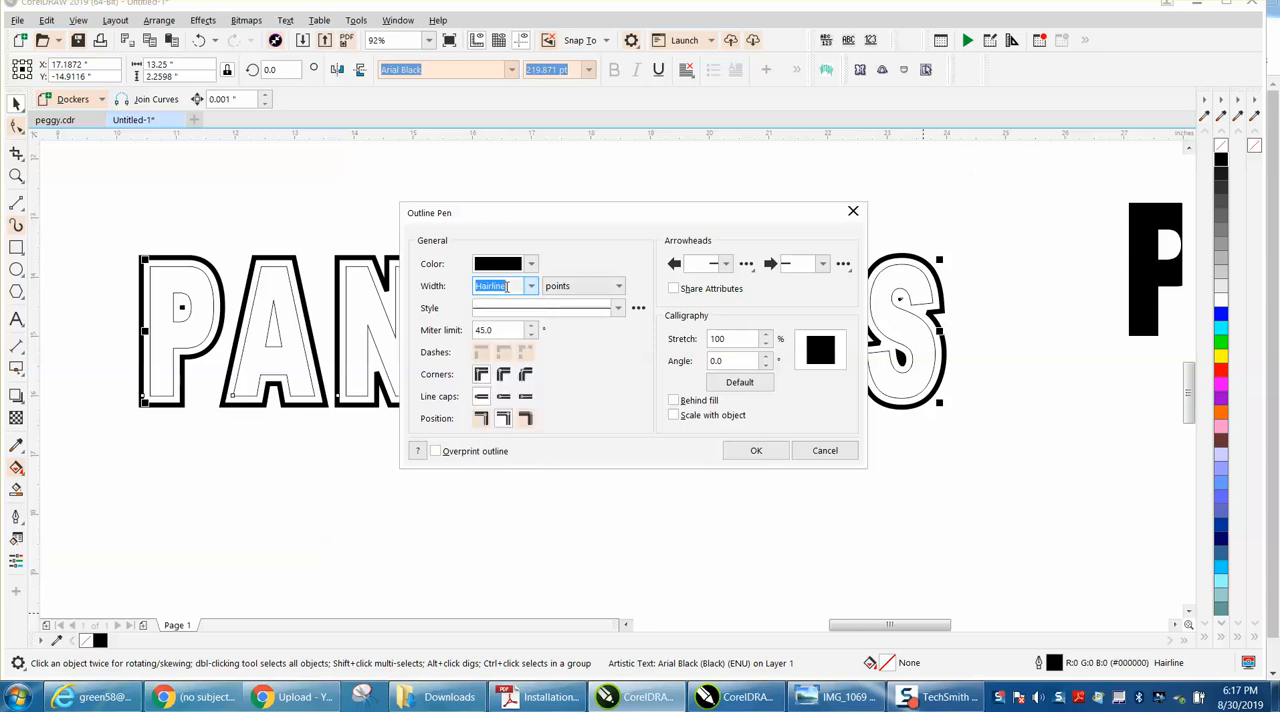
click(756, 450)
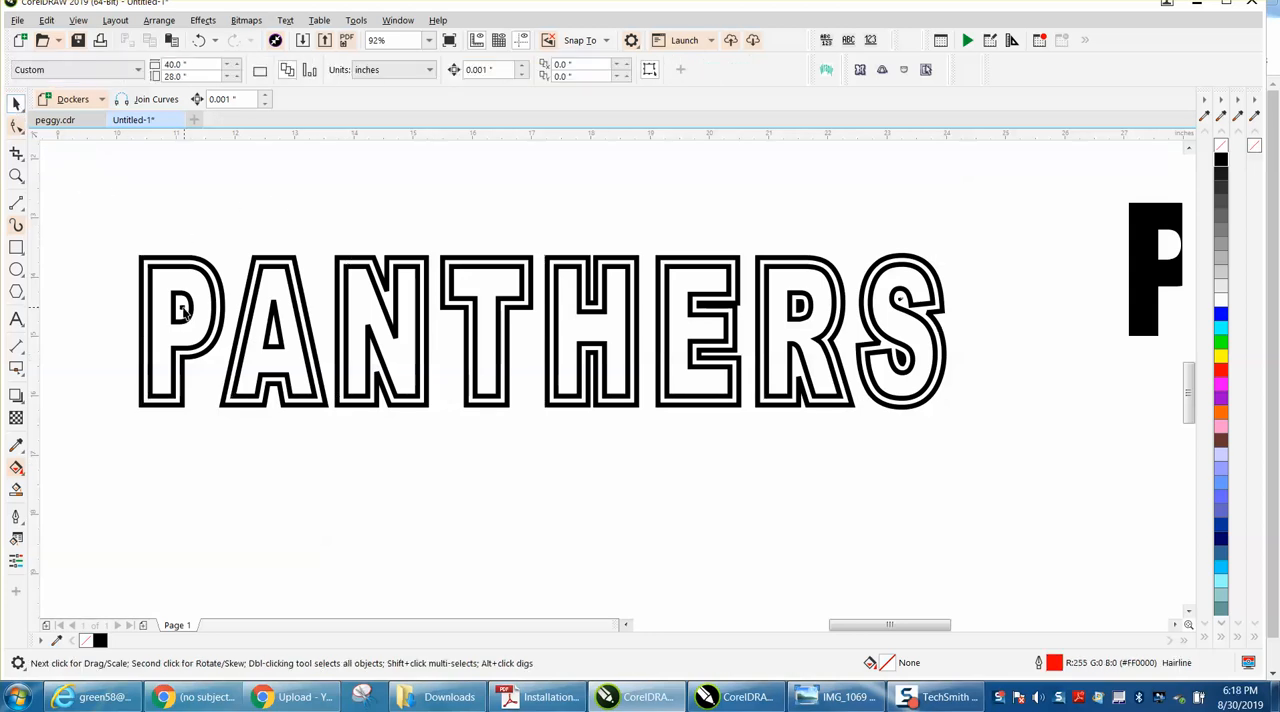
Step: Zoom out and group the double-outlined PANTHERS parts together
click(184, 310)
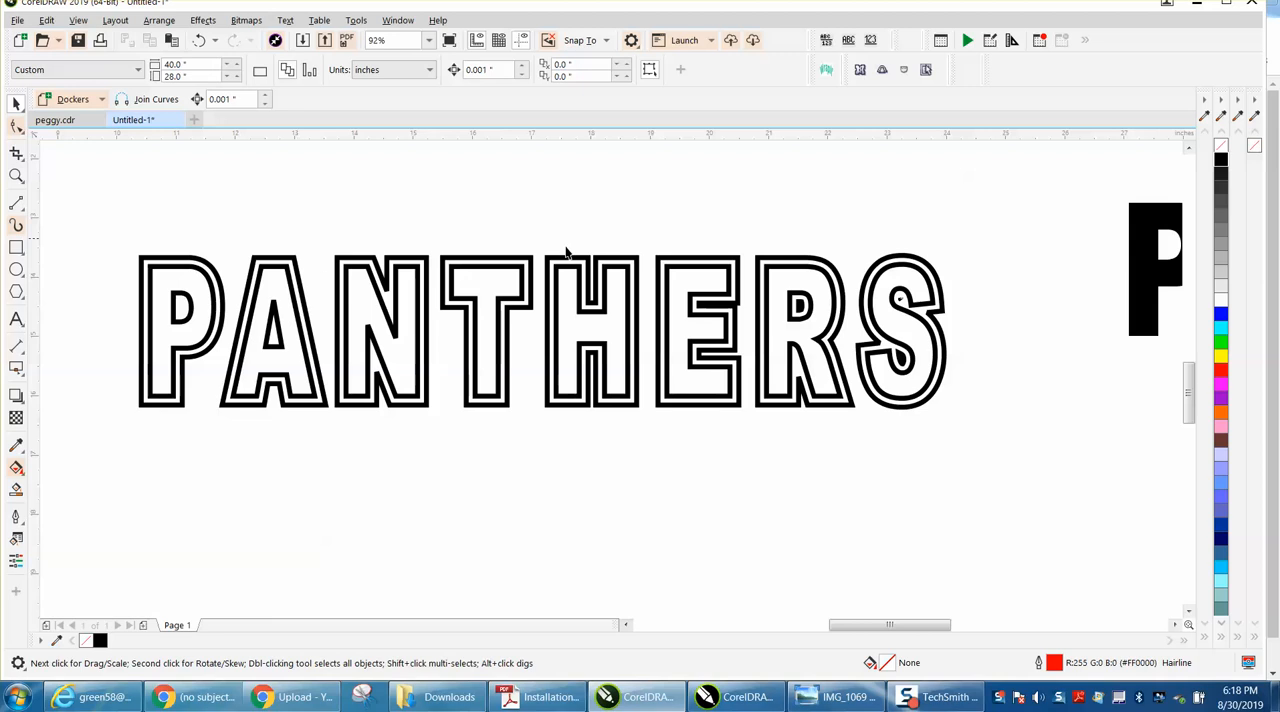
mouse_move(904, 310)
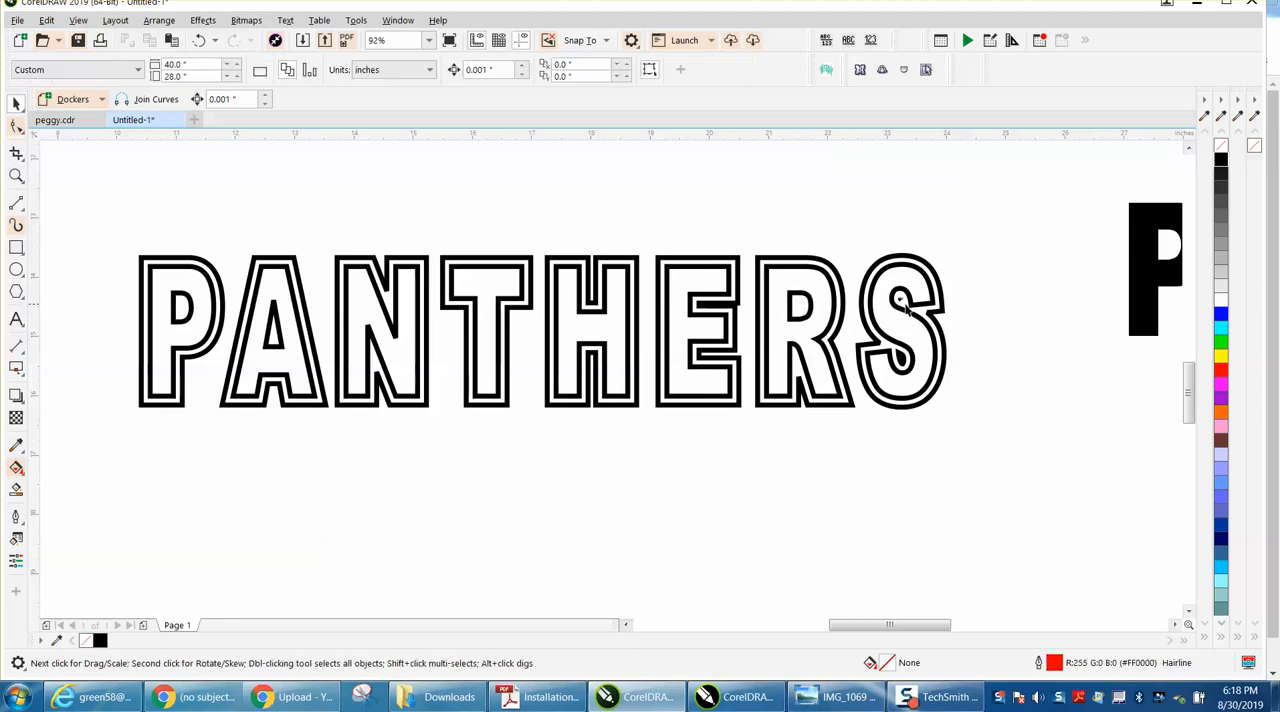
mouse_move(596, 418)
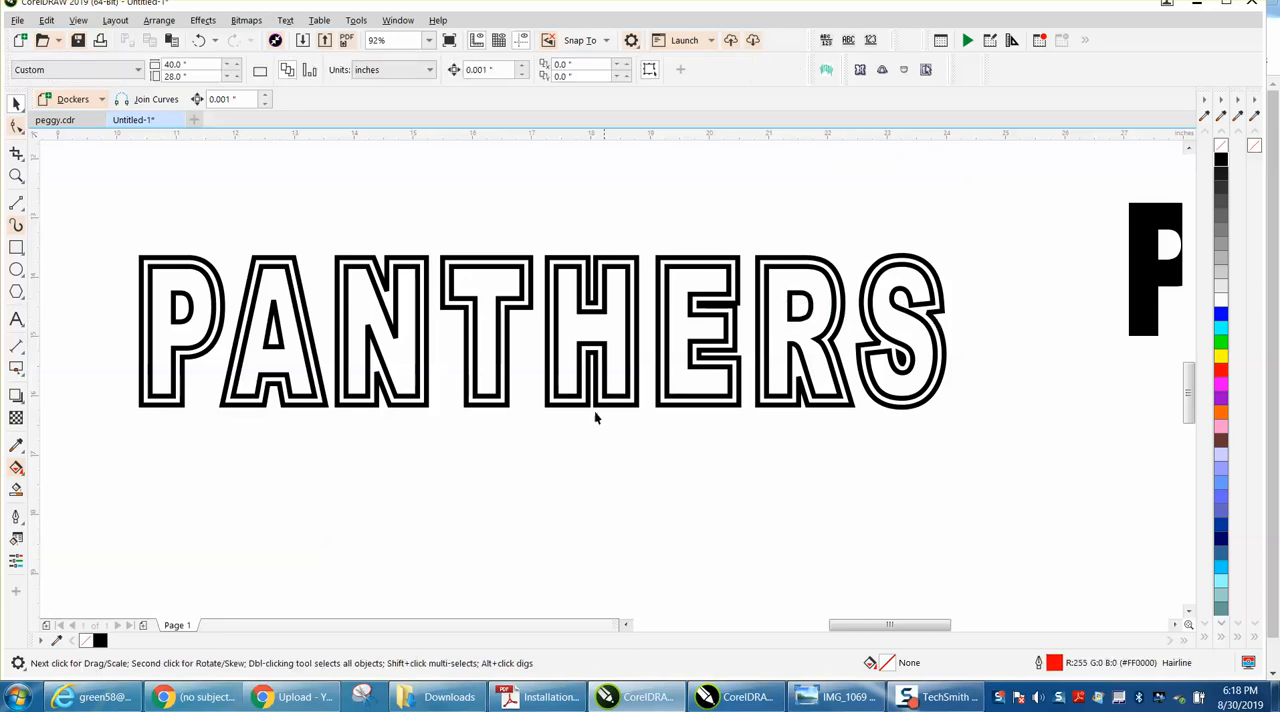
scroll(down, 3)
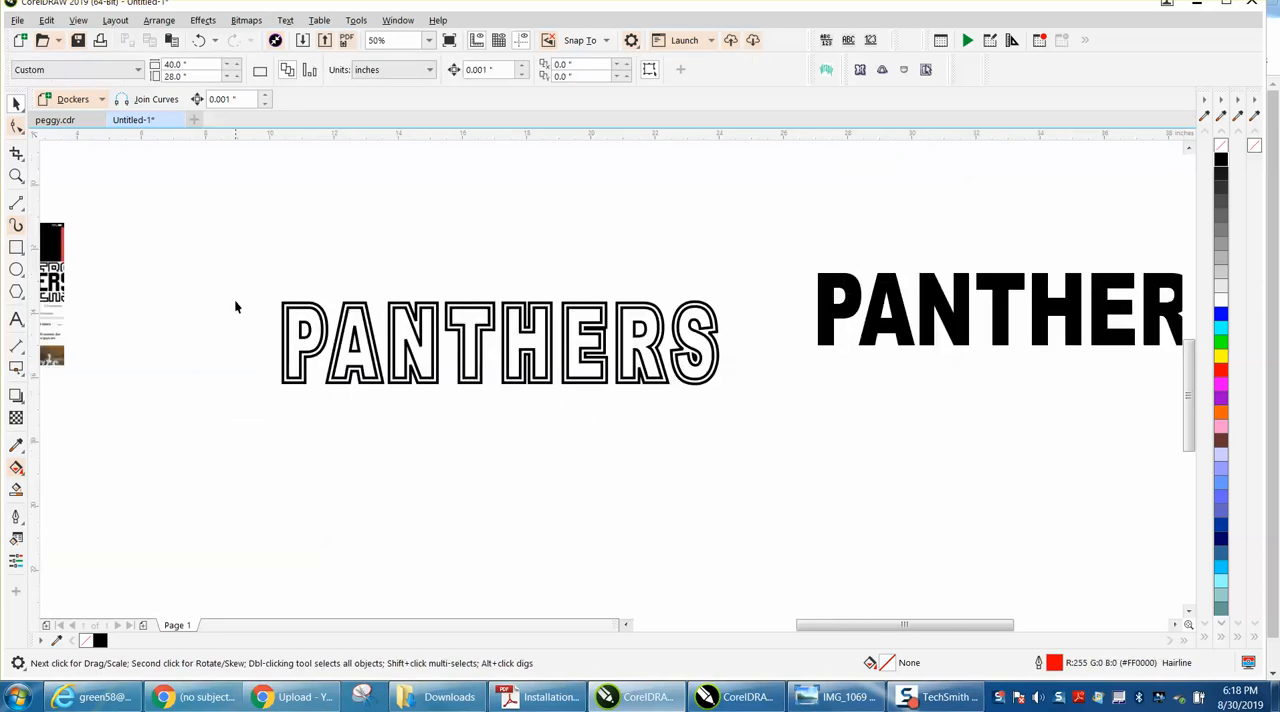
click(500, 344)
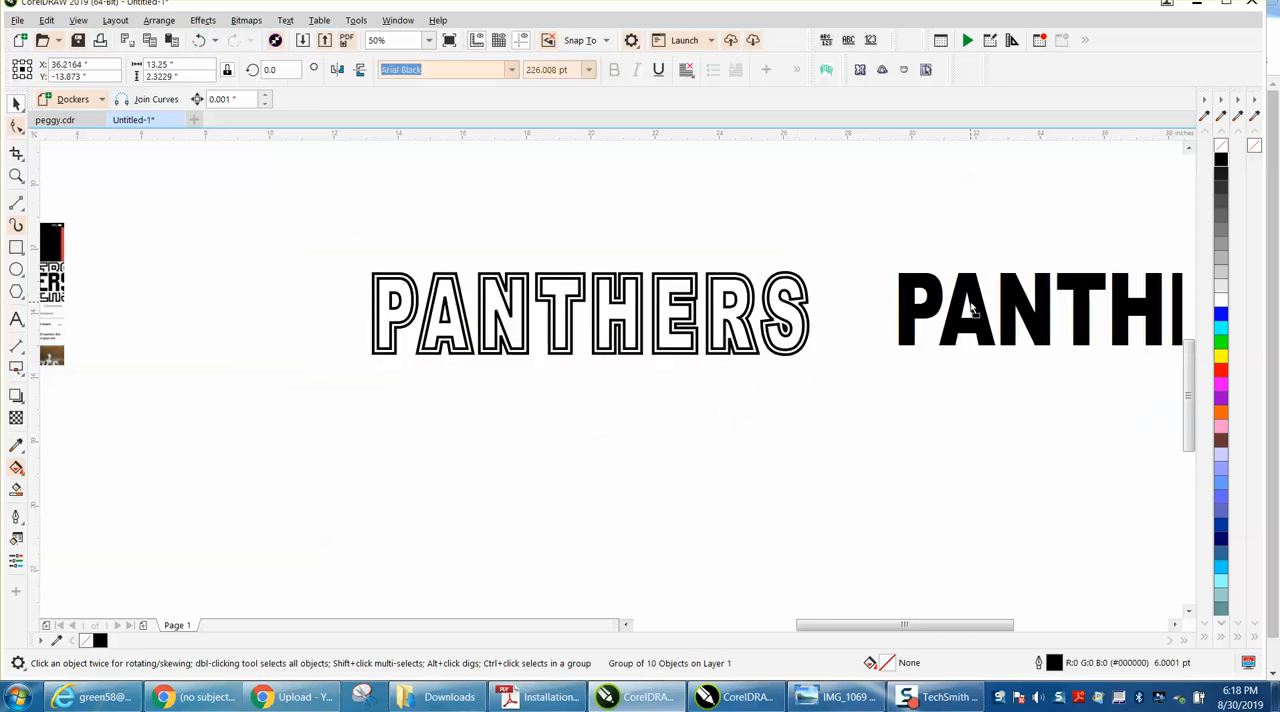
Step: Draw a horizontal line through PANTHERS and duplicate the group below with offset 5
click(1040, 310)
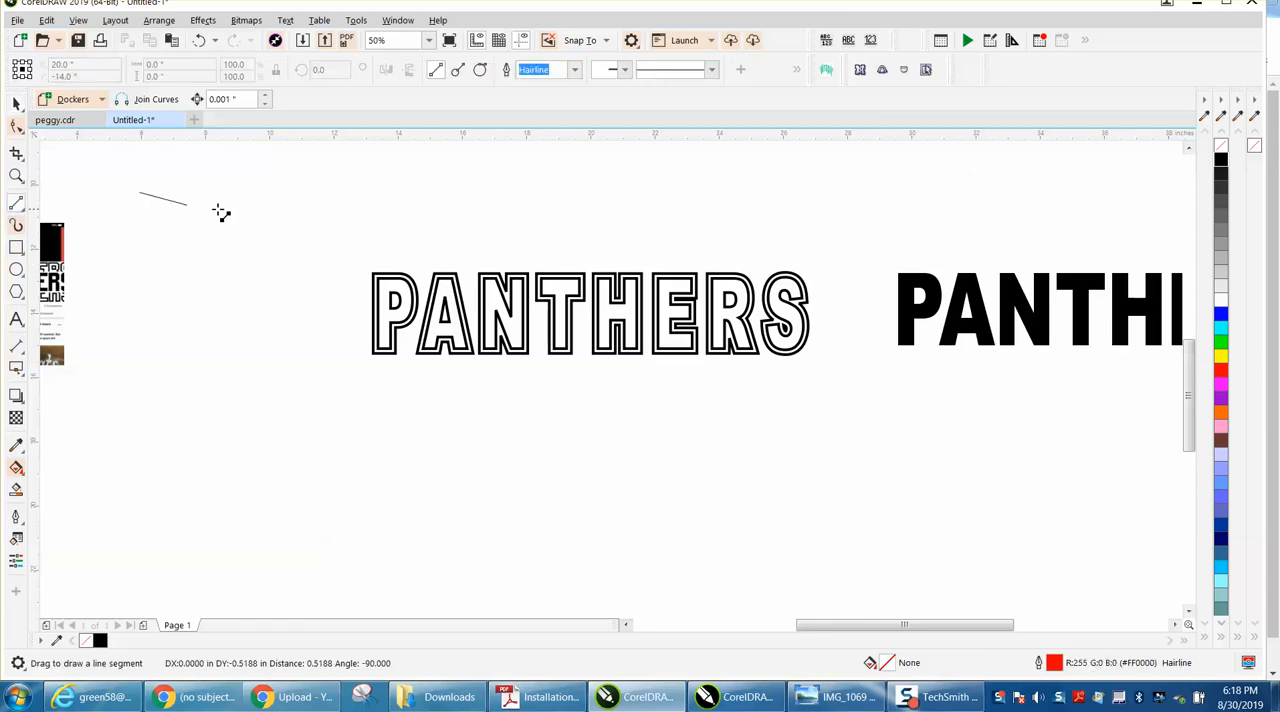
drag(138, 196, 776, 190)
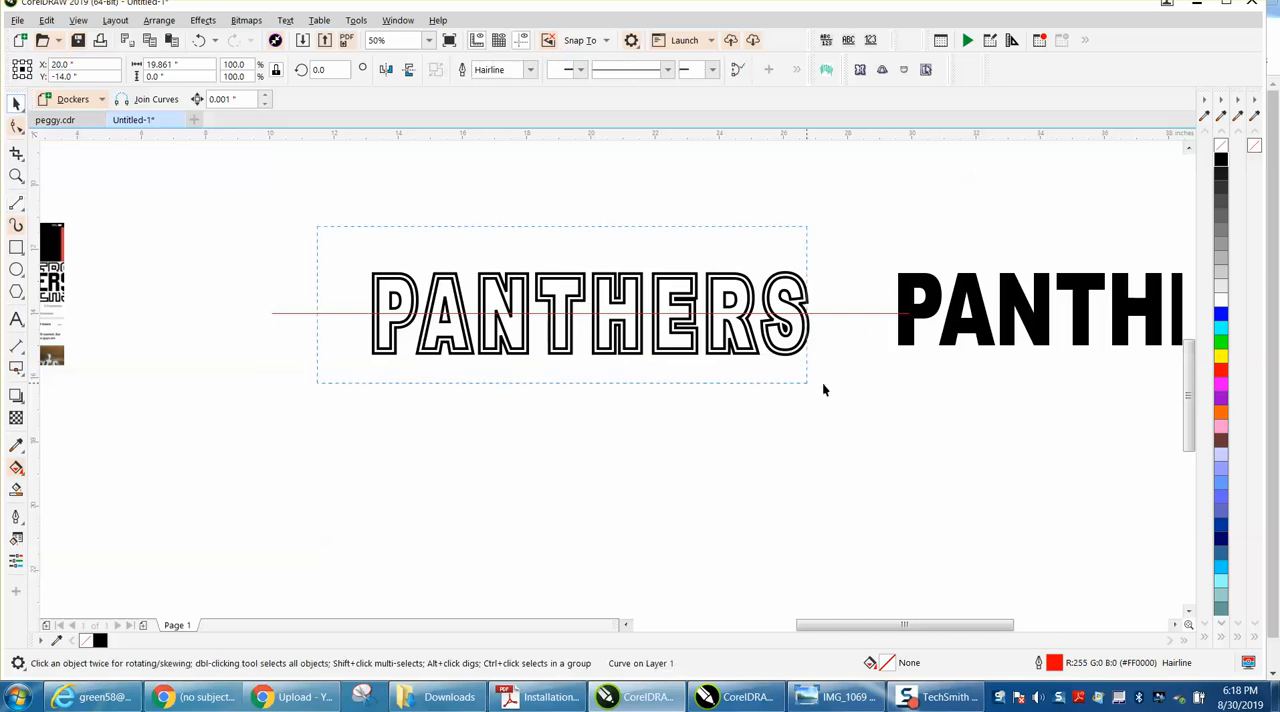
click(590, 316)
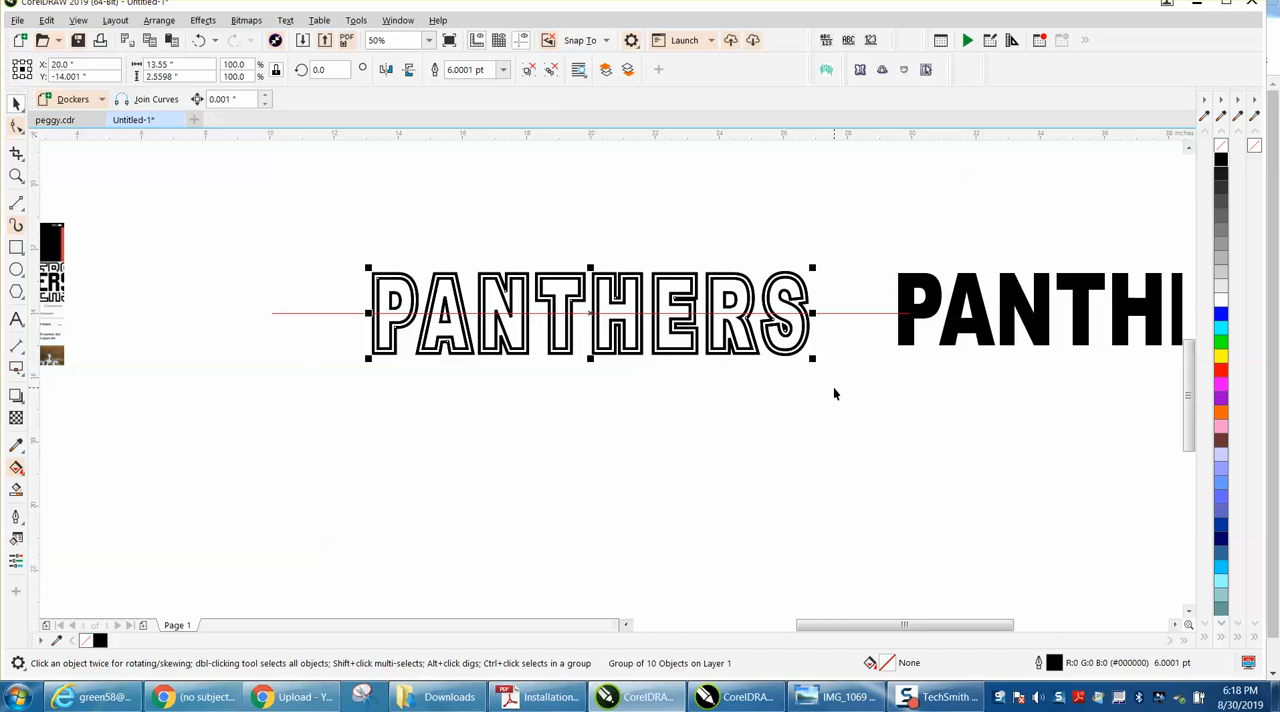
mouse_move(642, 202)
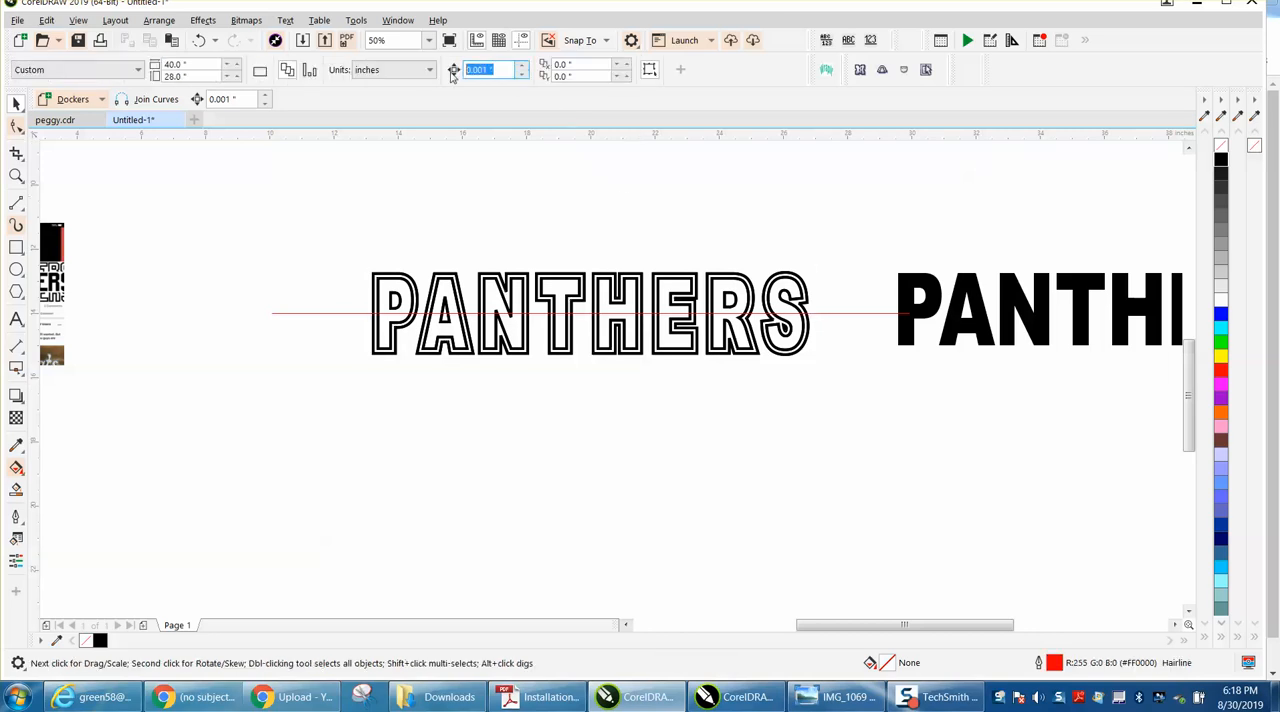
text(5)
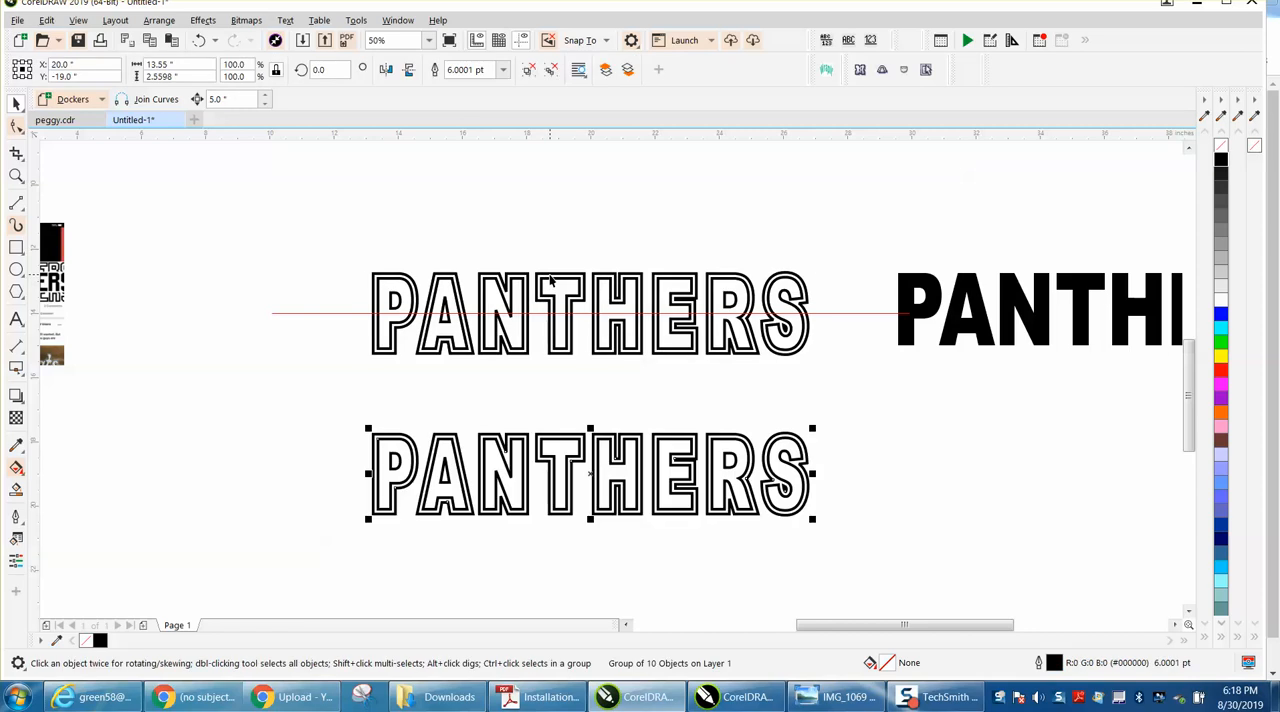
mouse_move(30, 168)
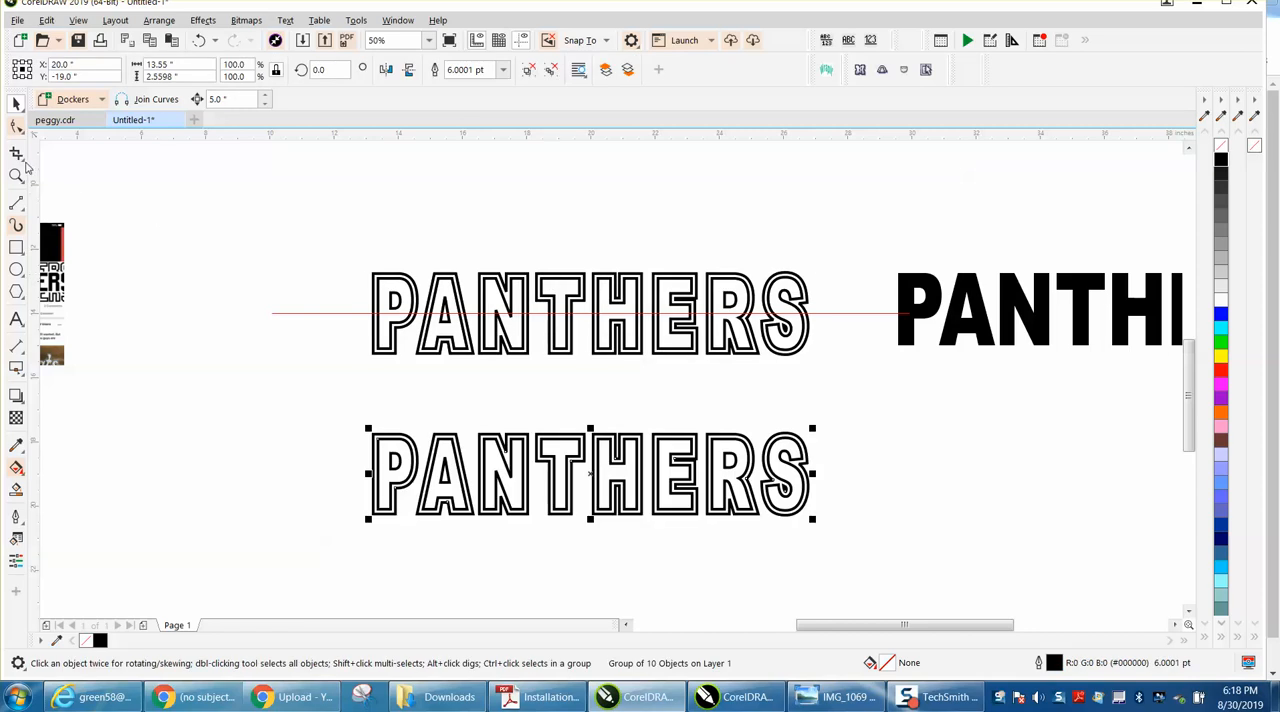
Step: Crop the lower outline PANTHERS copy down to partial height
click(16, 152)
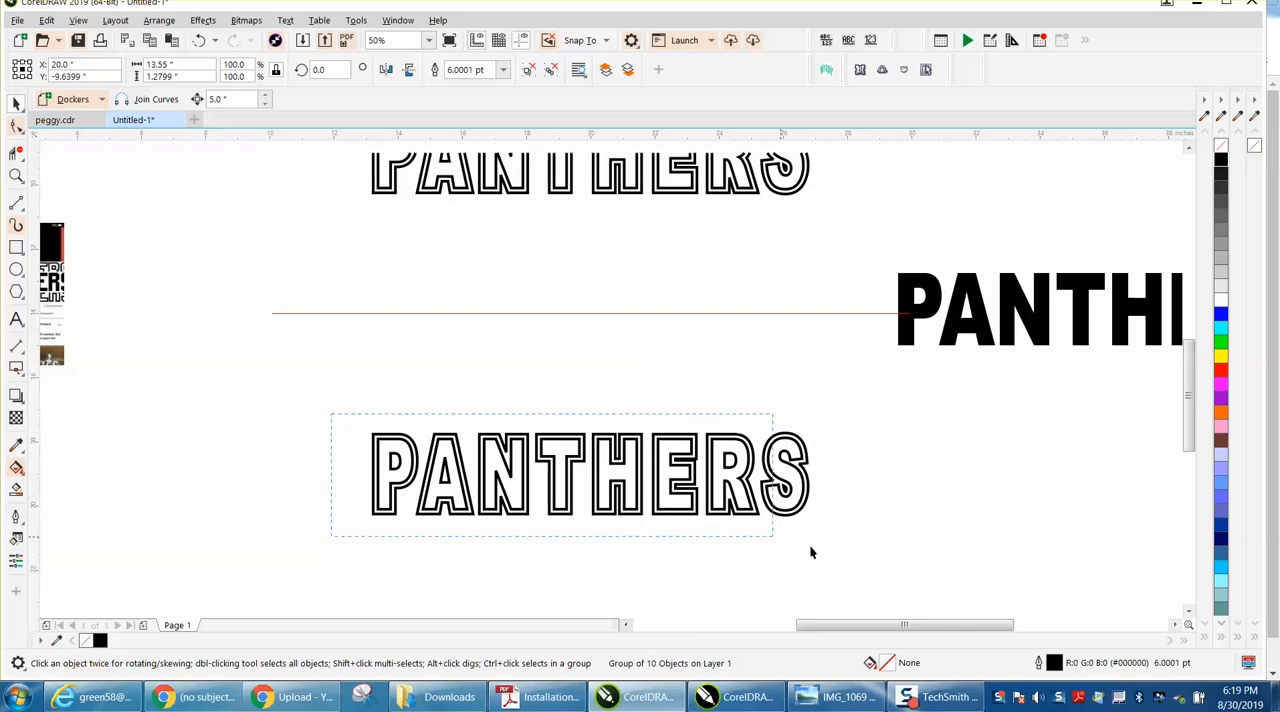
drag(590, 476, 590, 316)
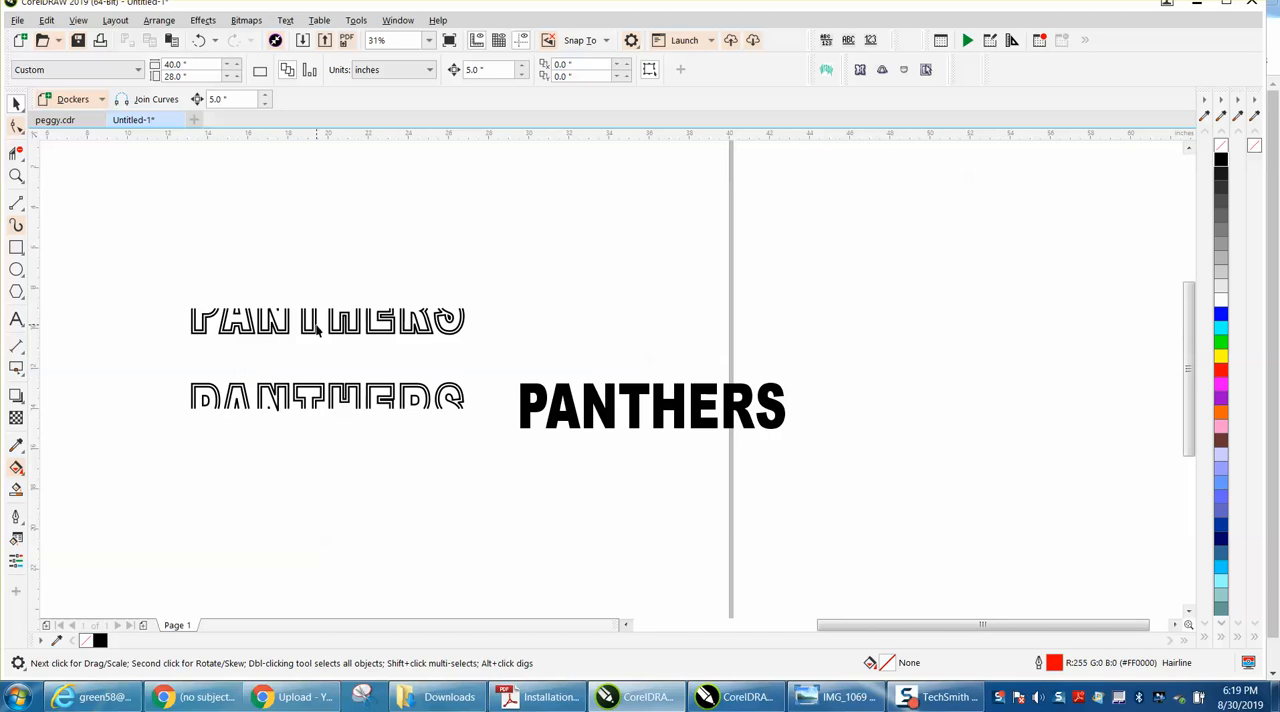
Step: Move the lower copy down and slide the black PANTHERS between the outline copies
drag(328, 320, 328, 520)
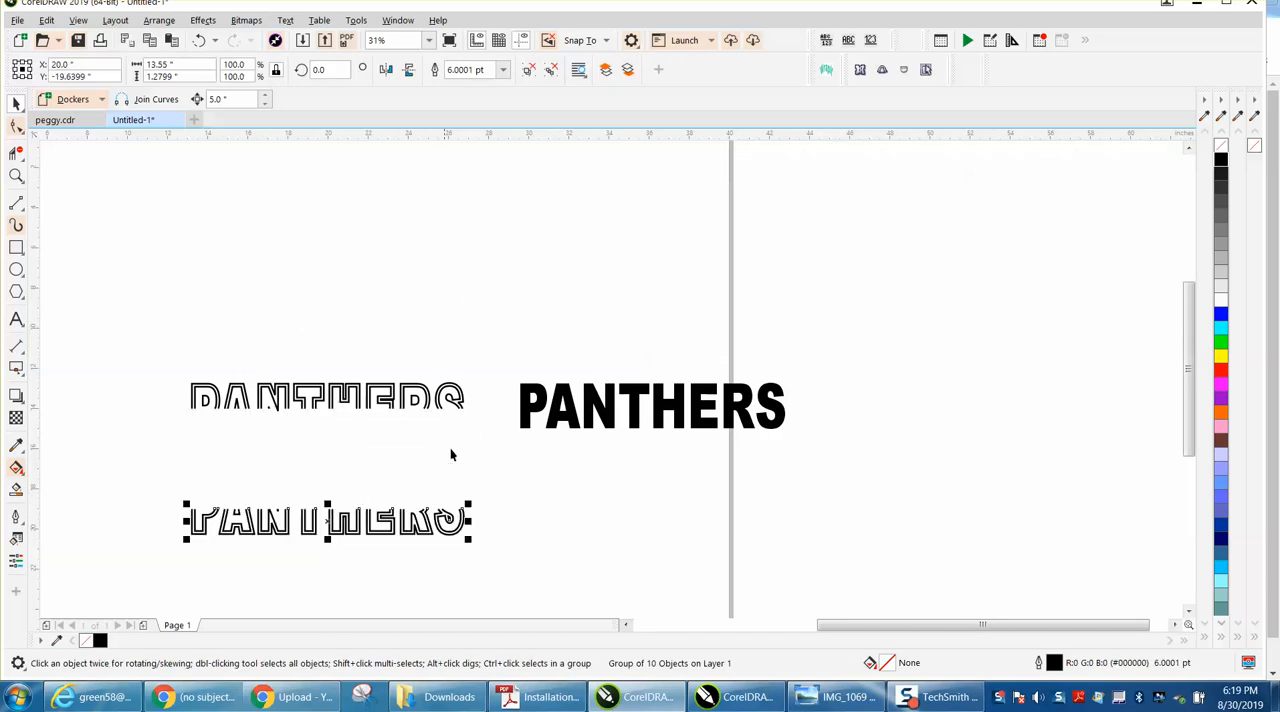
scroll(down, 3)
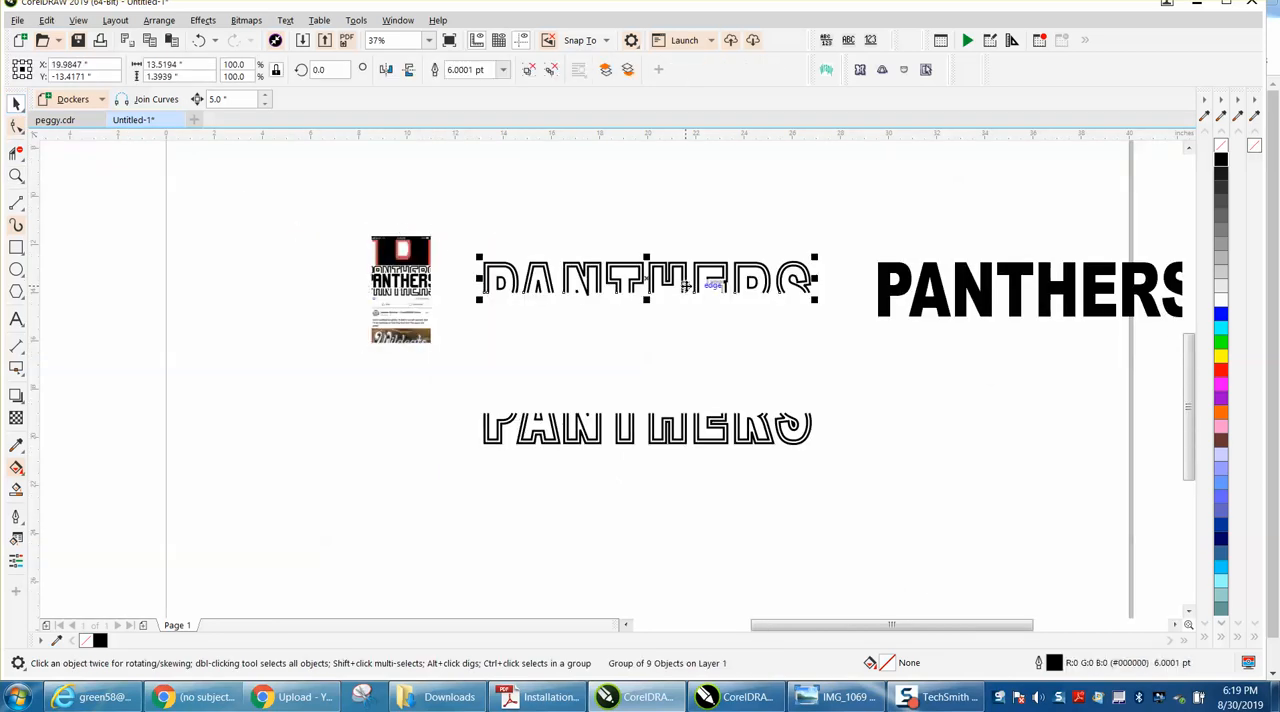
click(1030, 290)
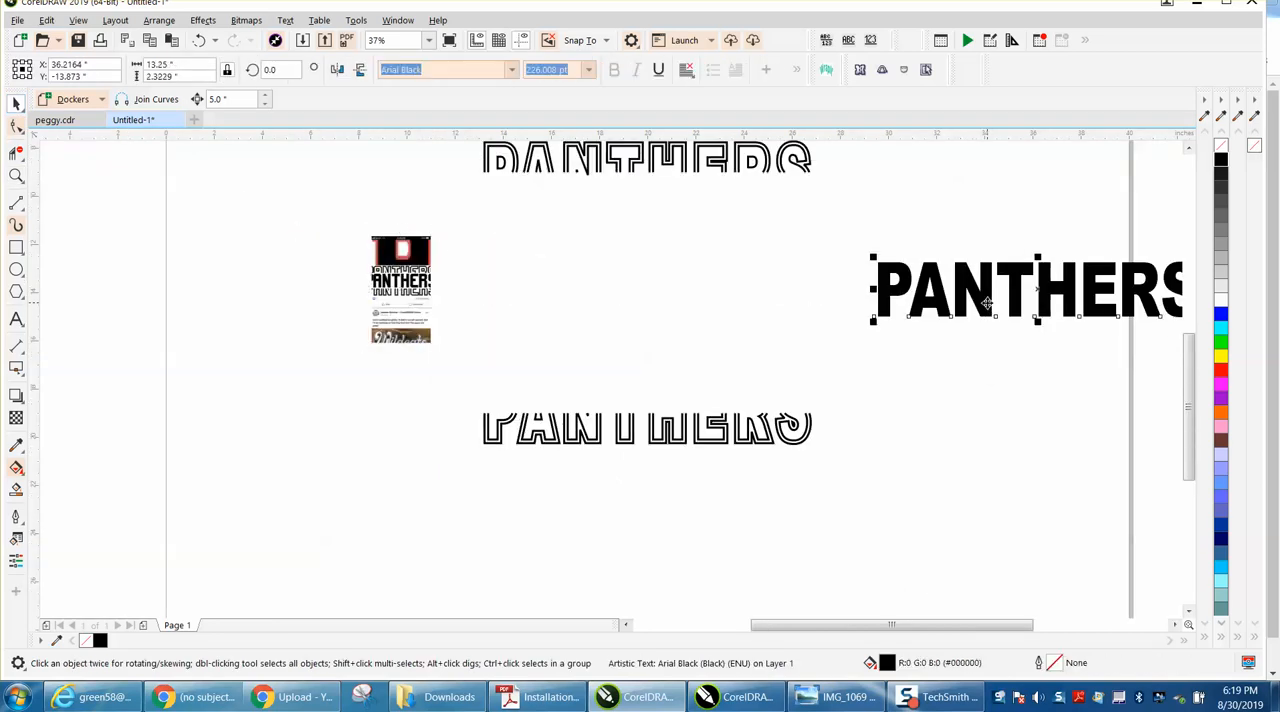
drag(1030, 290, 644, 290)
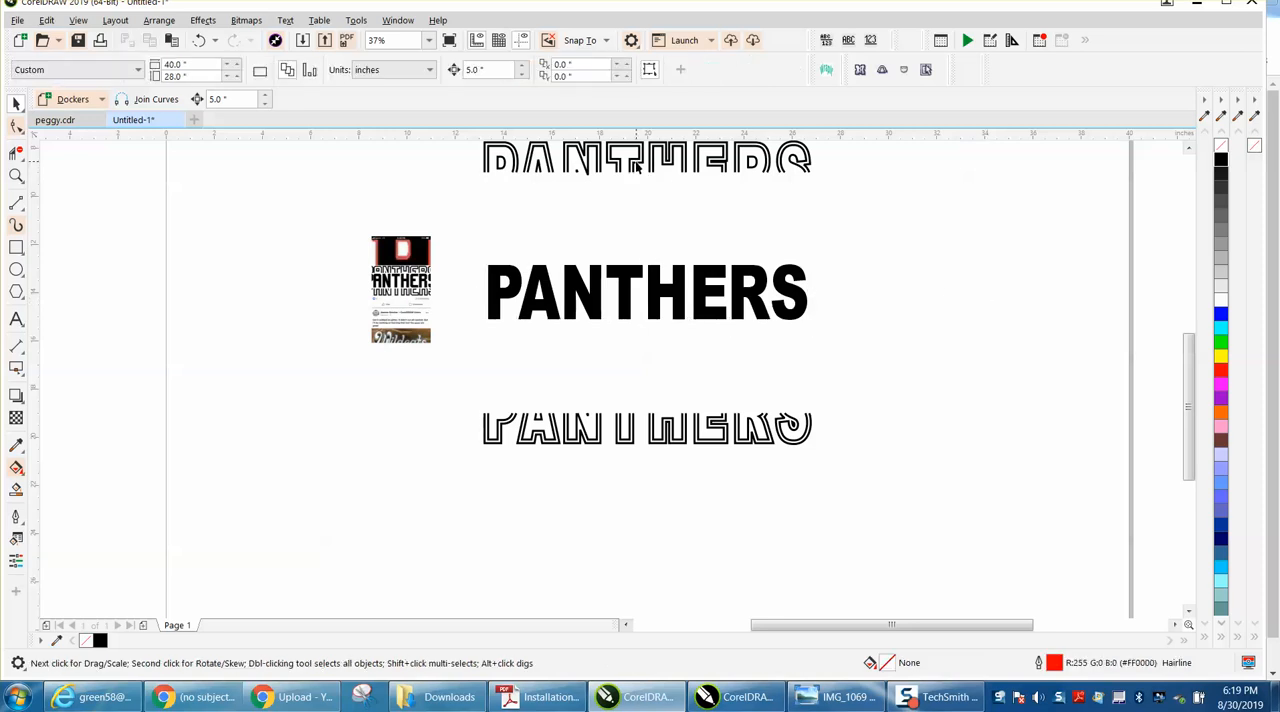
Step: Select the upper and lower clipped copies to pull them tight around the black word
click(636, 162)
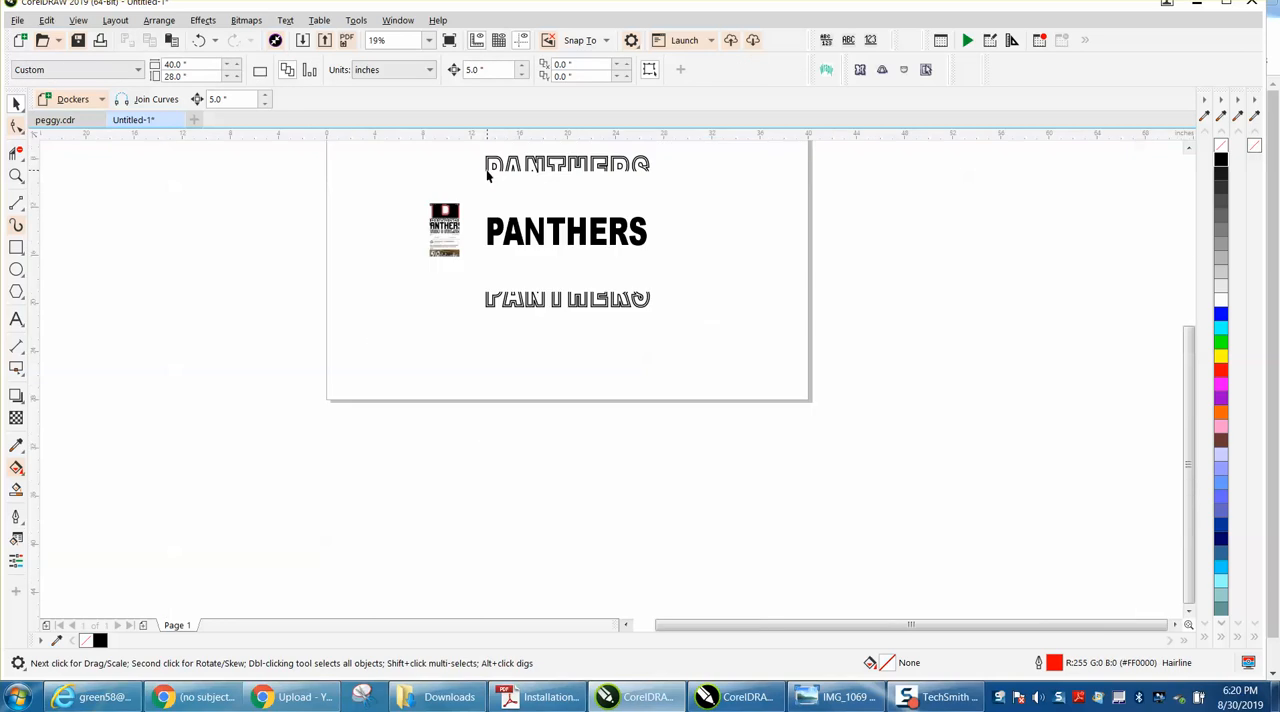
click(568, 164)
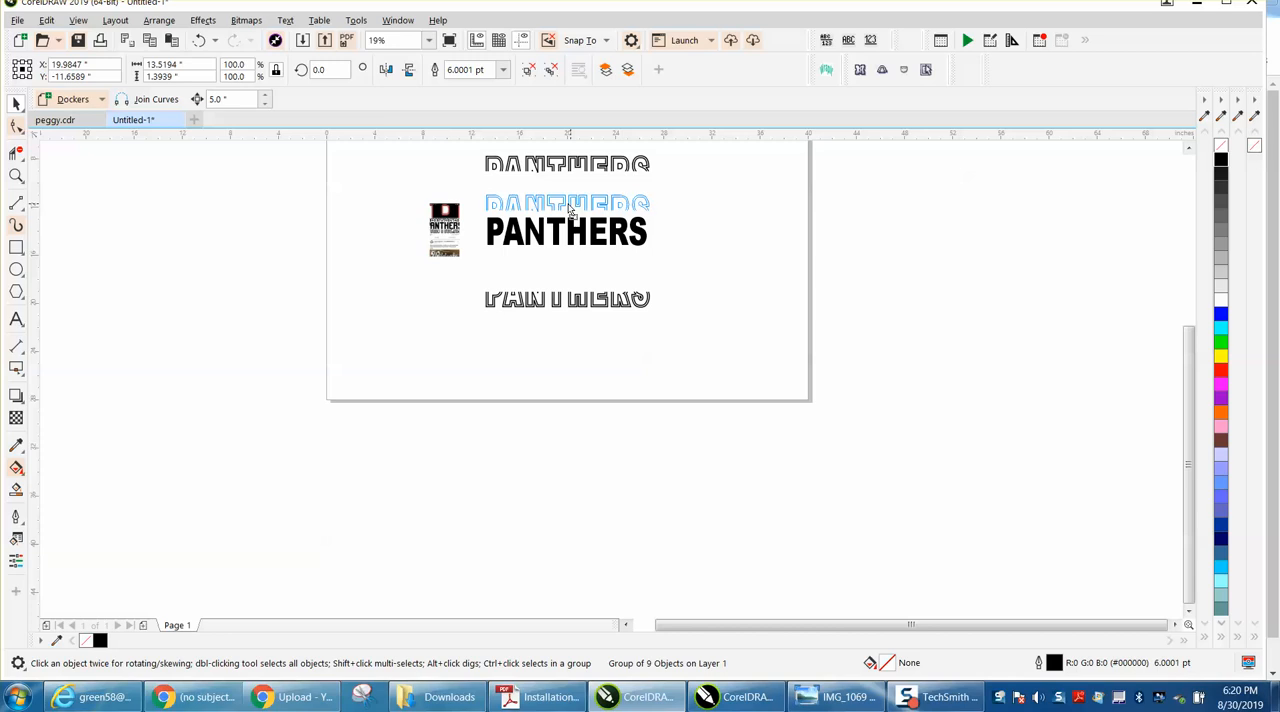
click(568, 204)
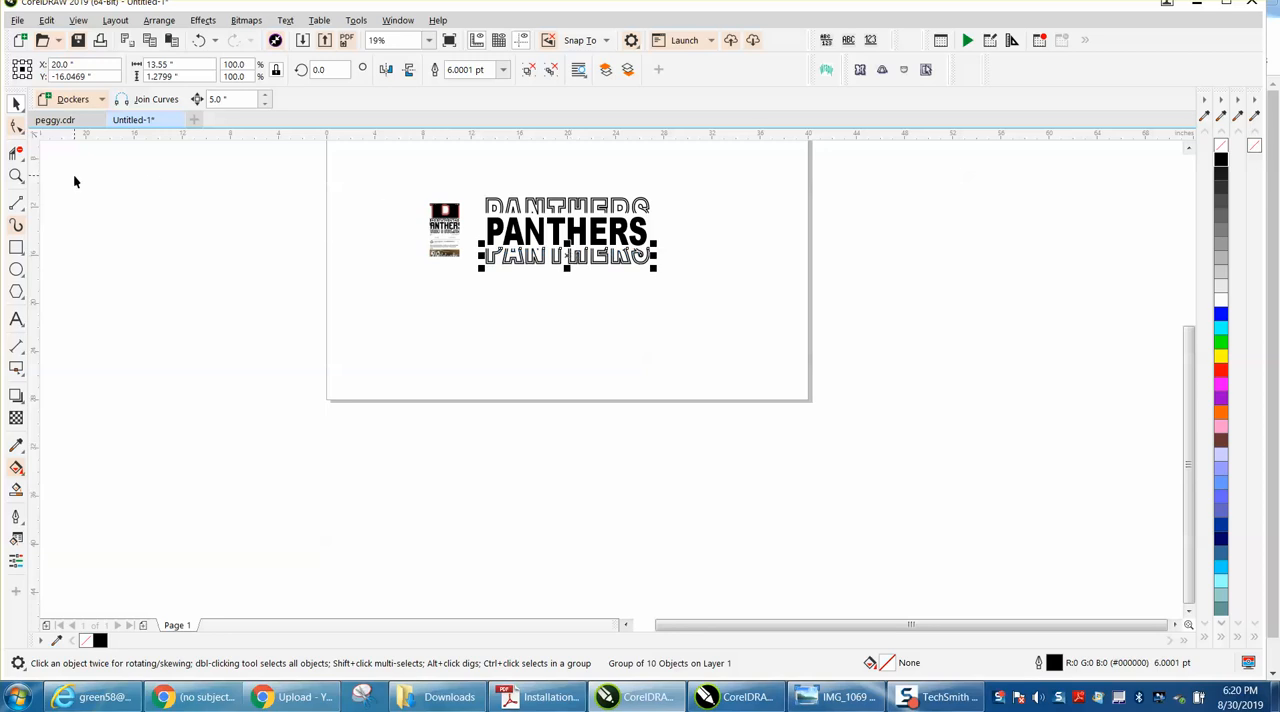
Step: Nudge the upper and lower outline copies snugly against the solid black PANTHERS word
click(16, 176)
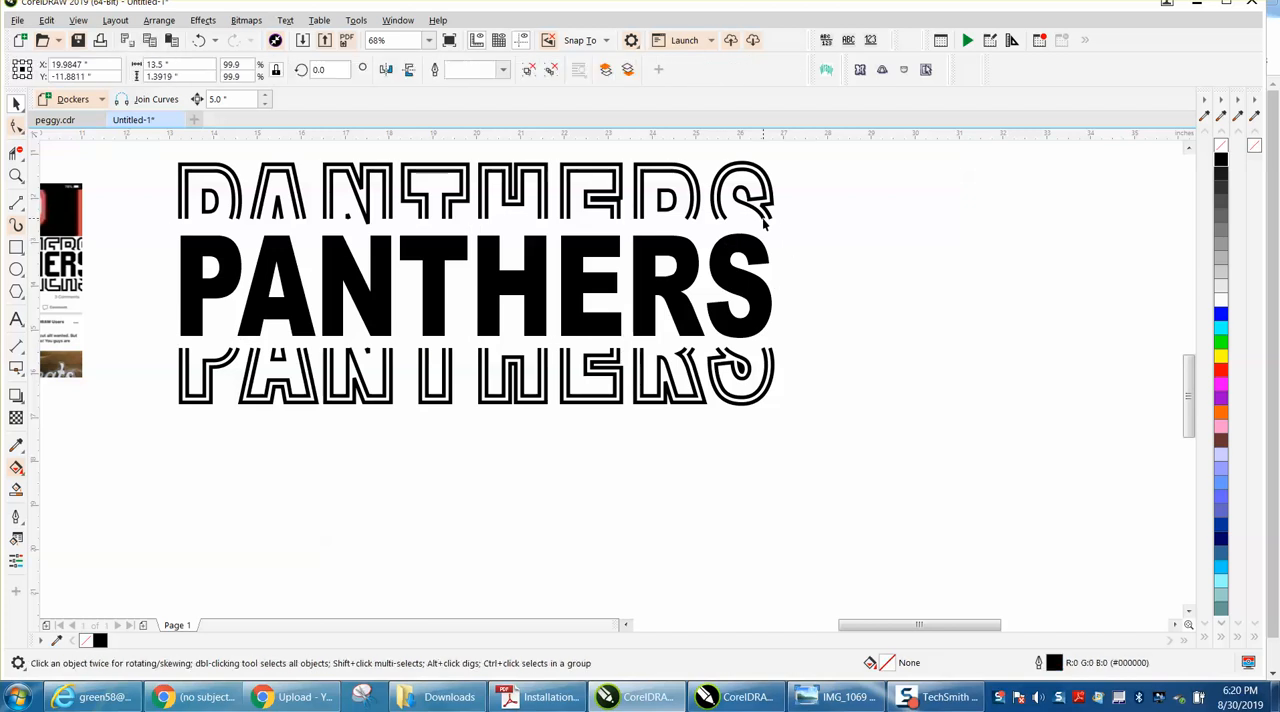
click(476, 190)
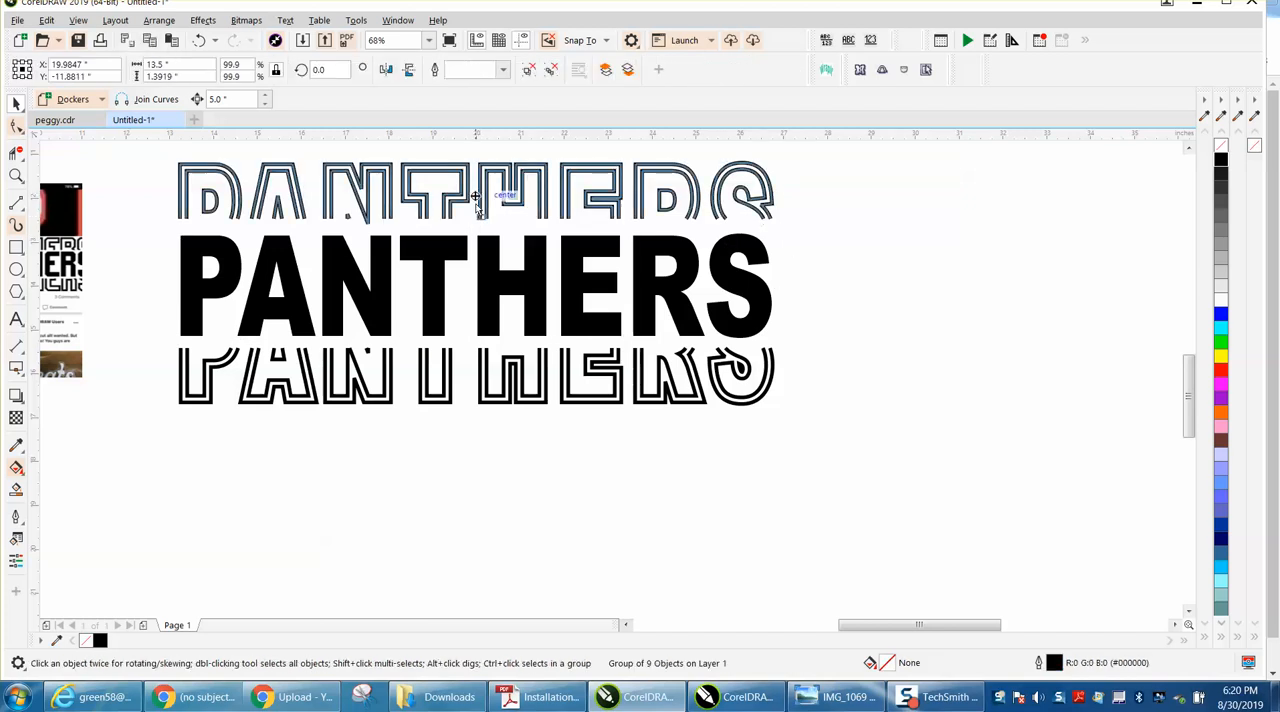
click(476, 200)
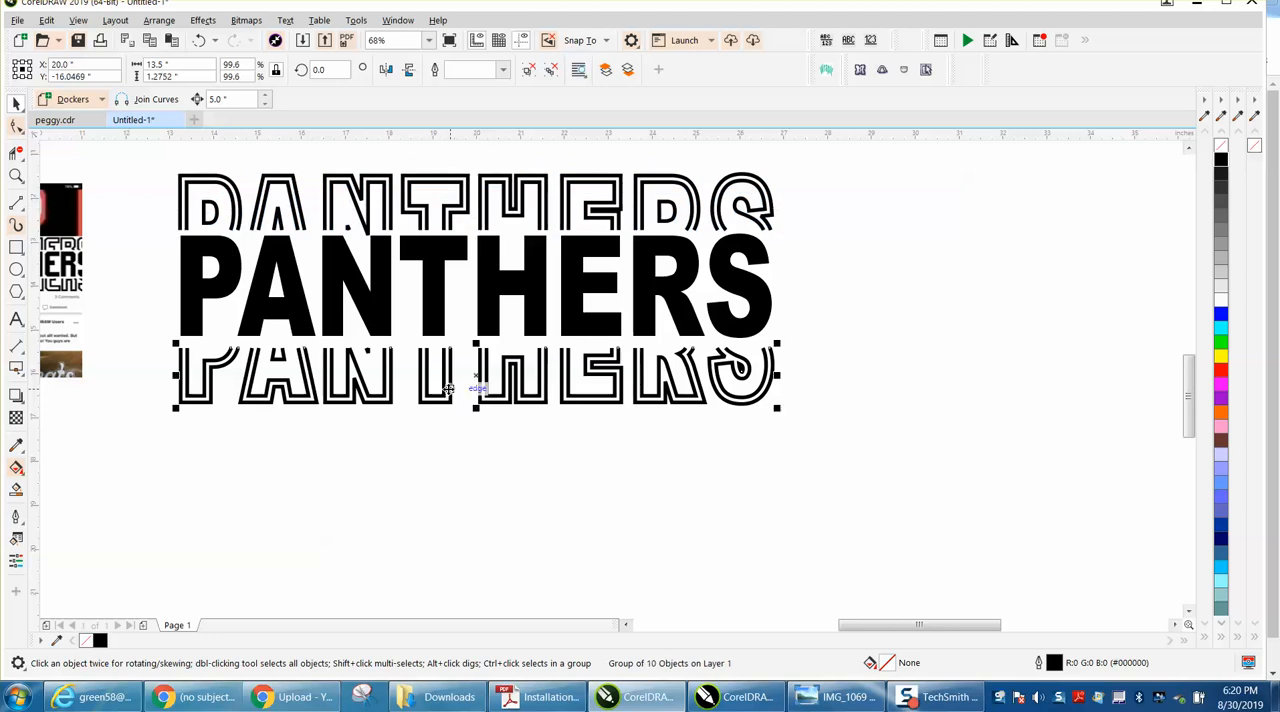
click(476, 378)
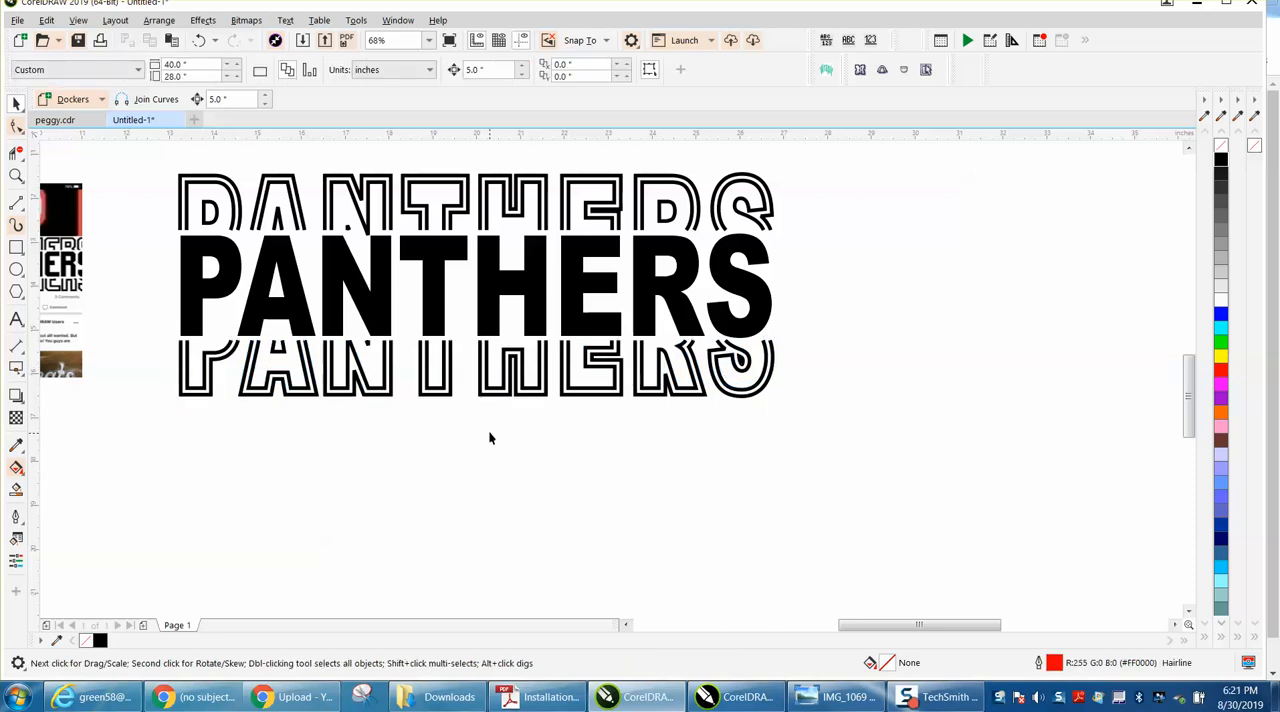
mouse_move(242, 428)
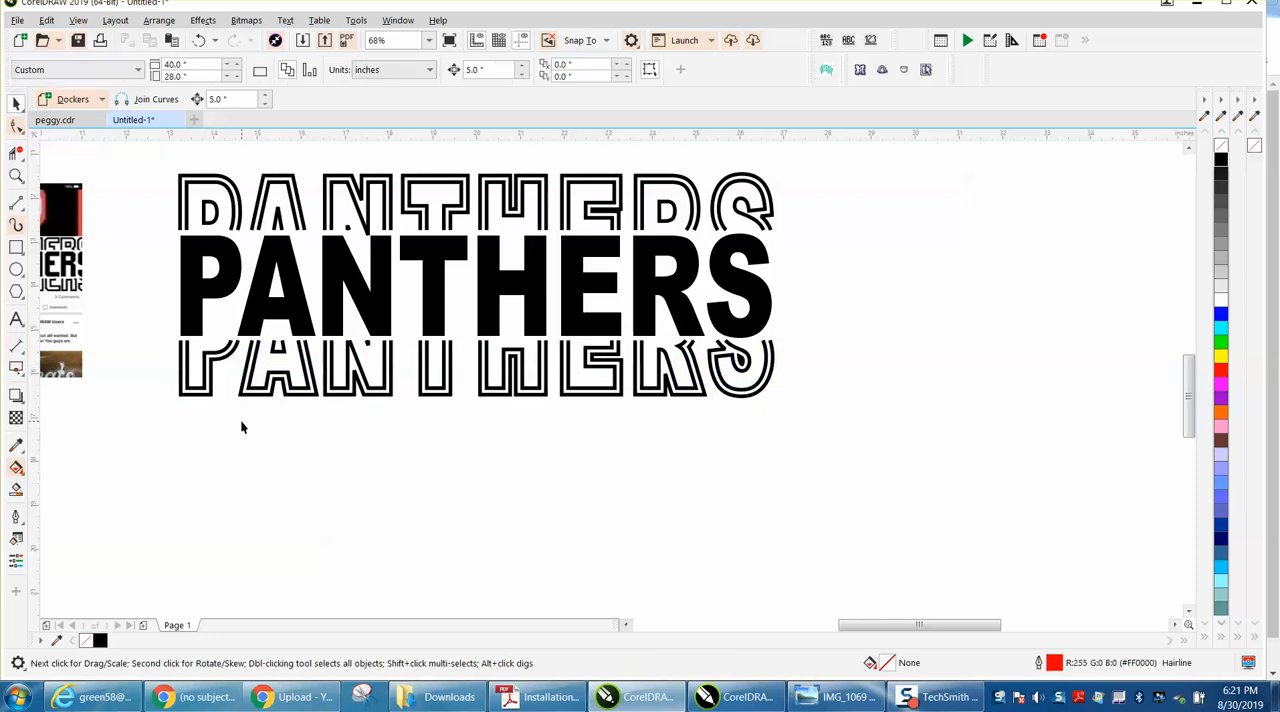
mouse_move(448, 398)
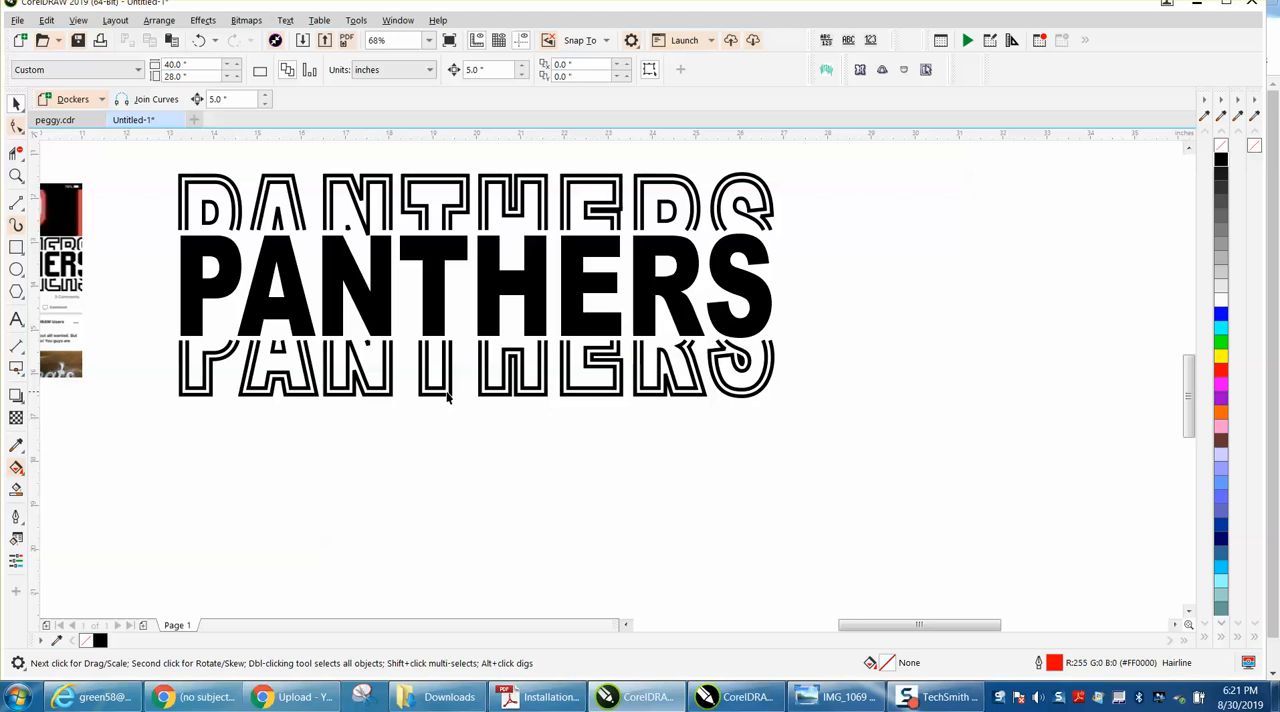
mouse_move(36, 250)
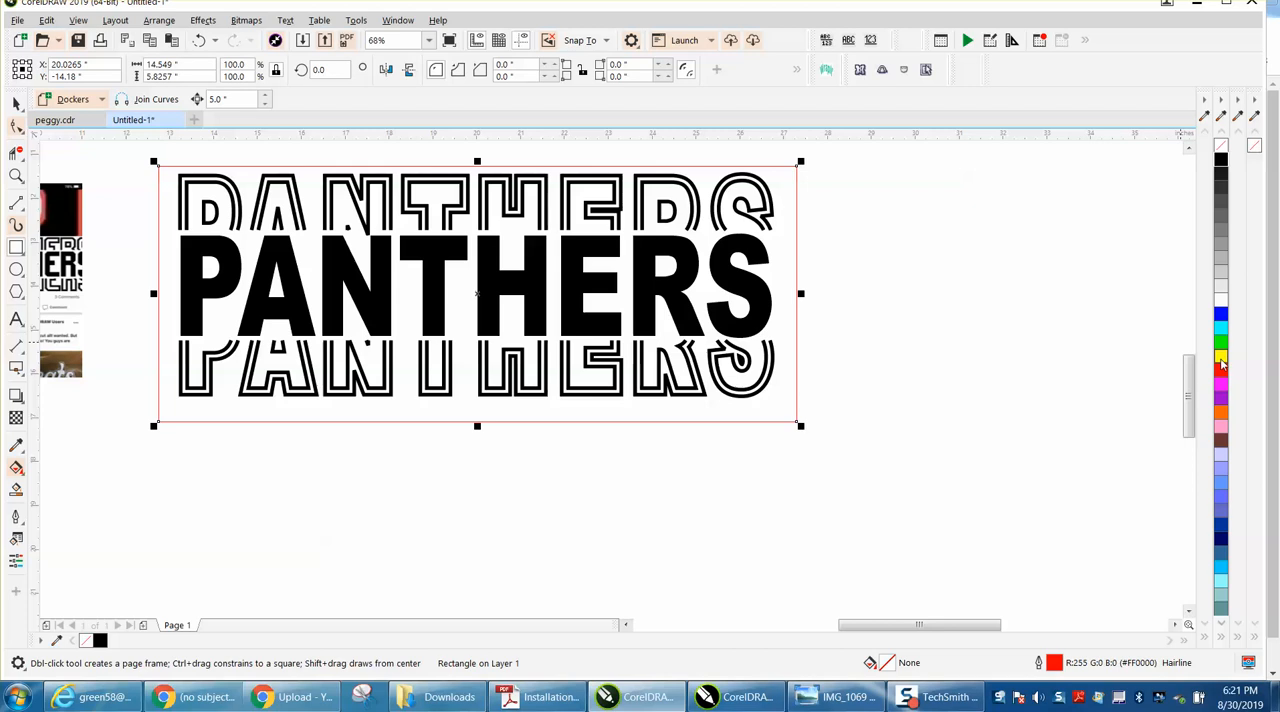
Step: Fill the framing rectangle with yellow from the palette and inspect the finished banner
click(1220, 356)
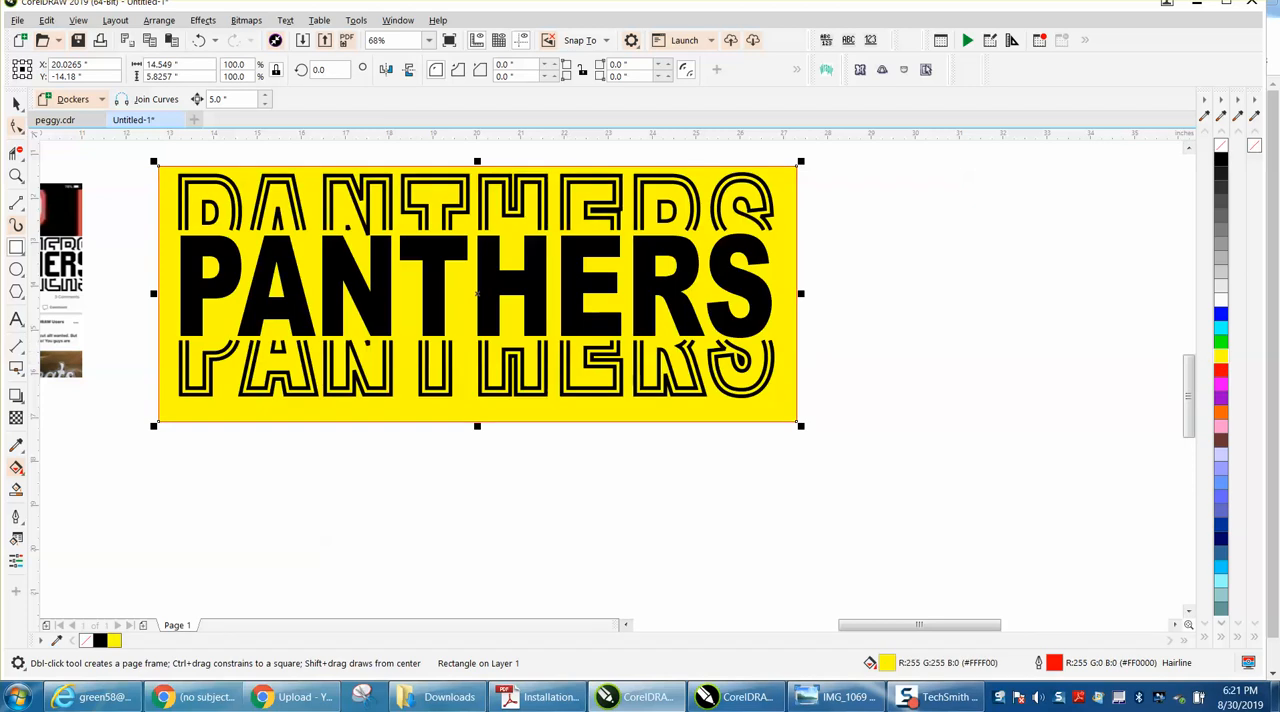
mouse_move(912, 348)
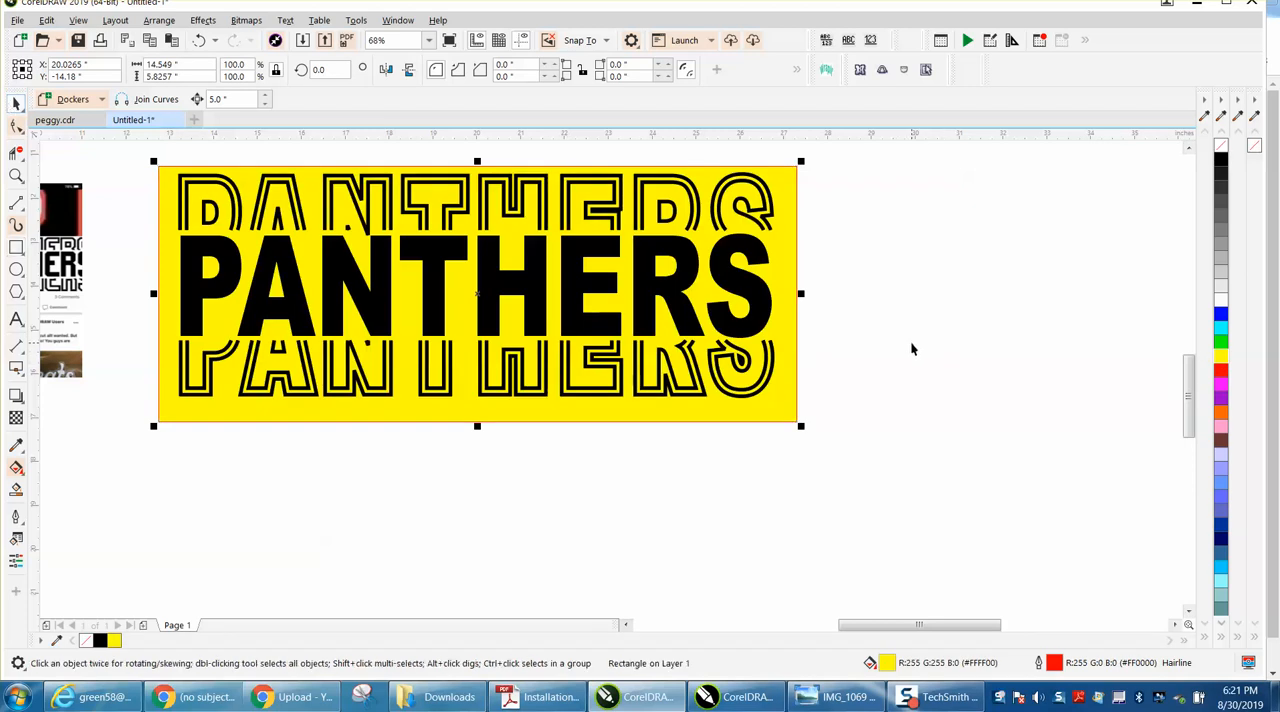
mouse_move(320, 290)
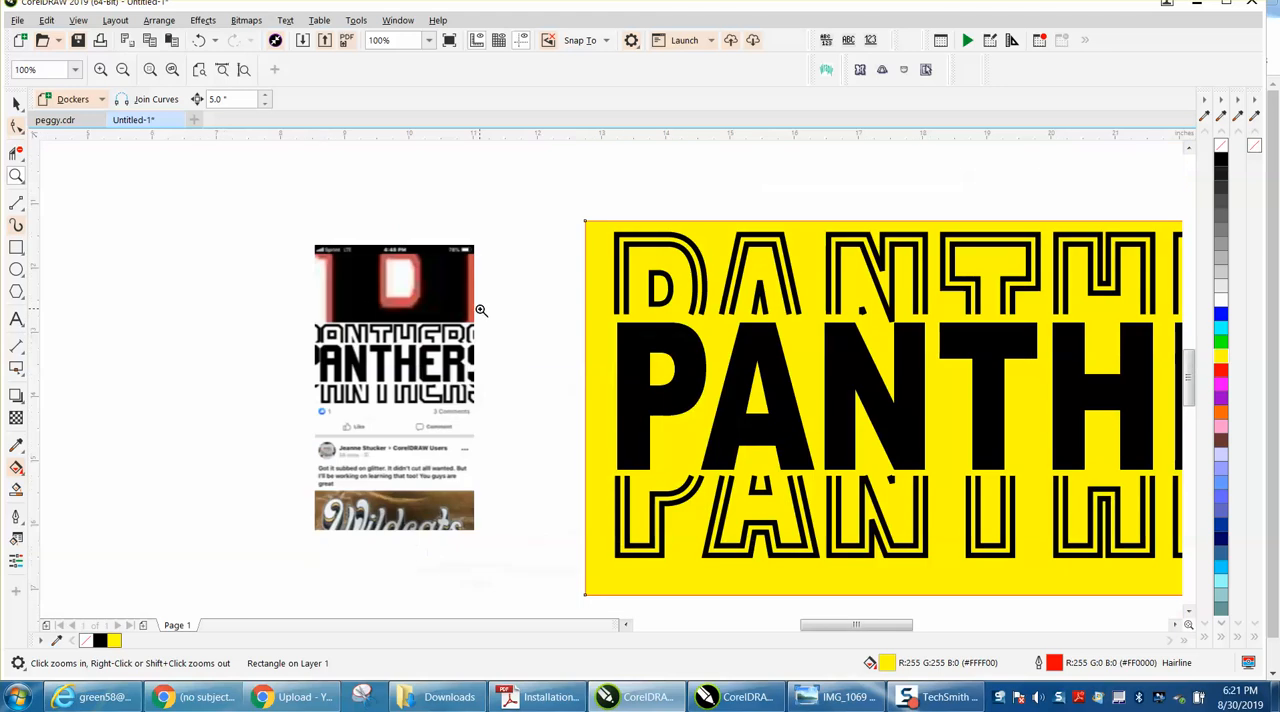
mouse_move(324, 330)
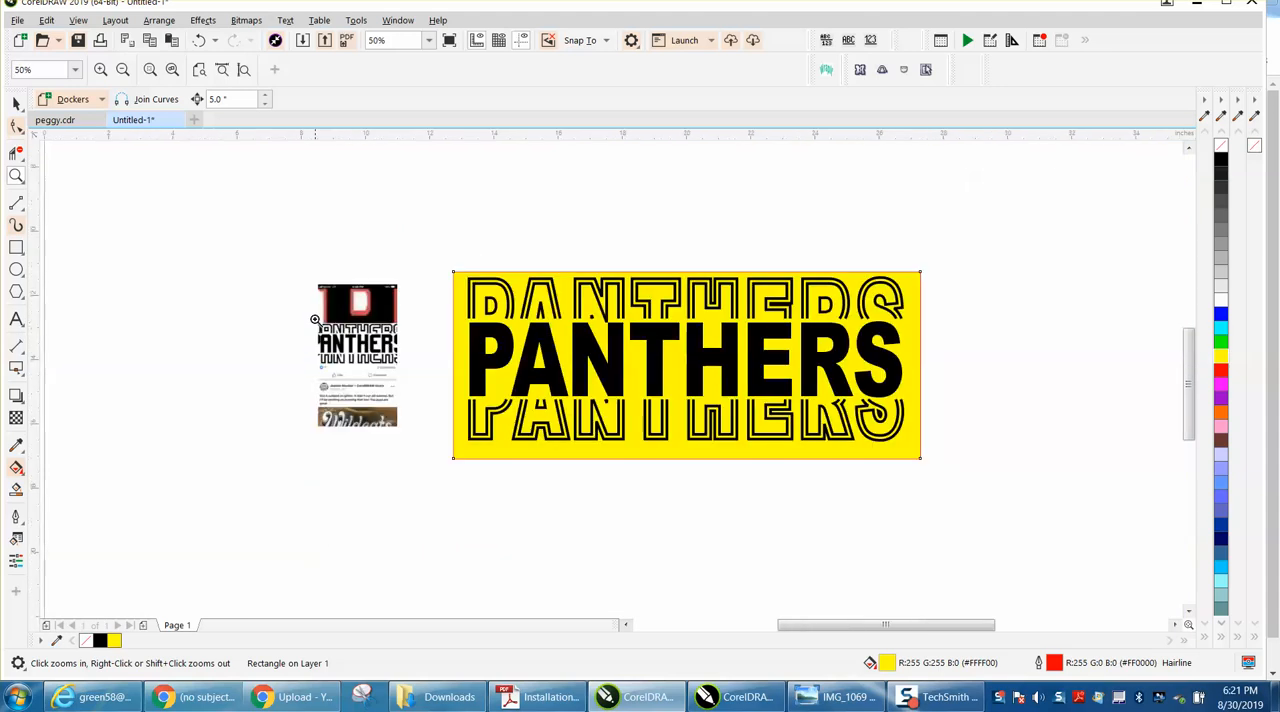
click(688, 364)
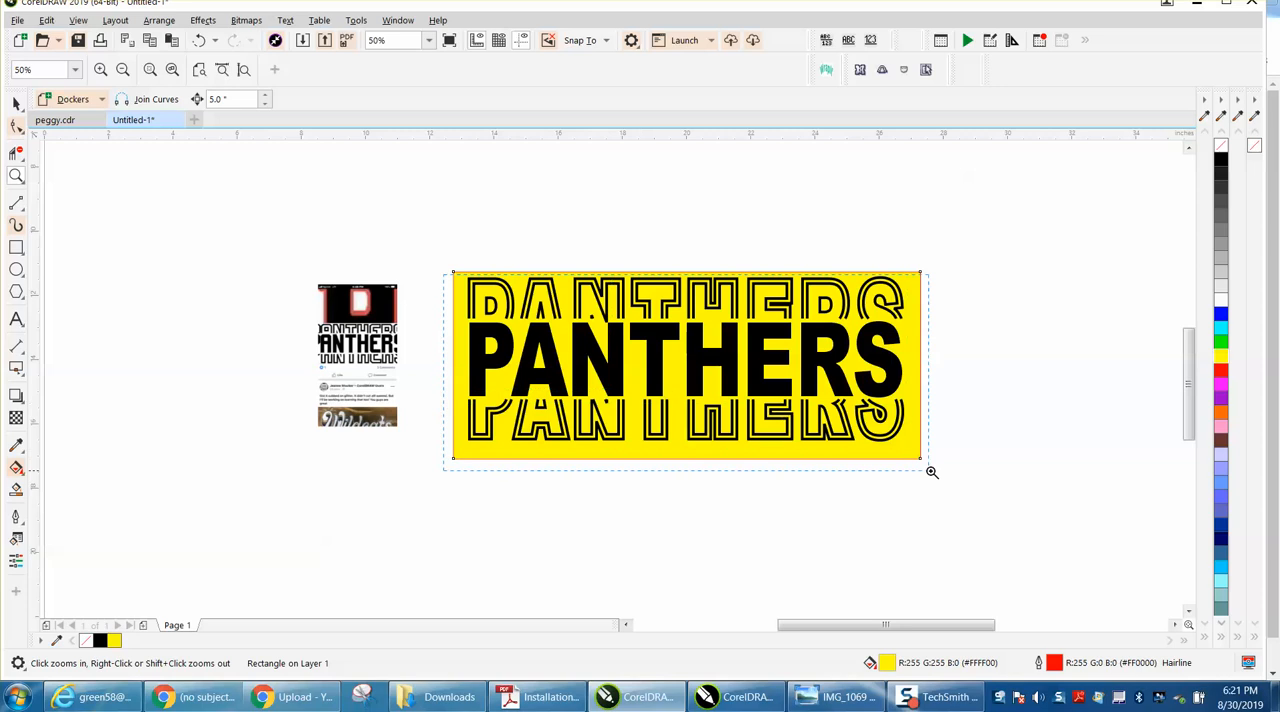